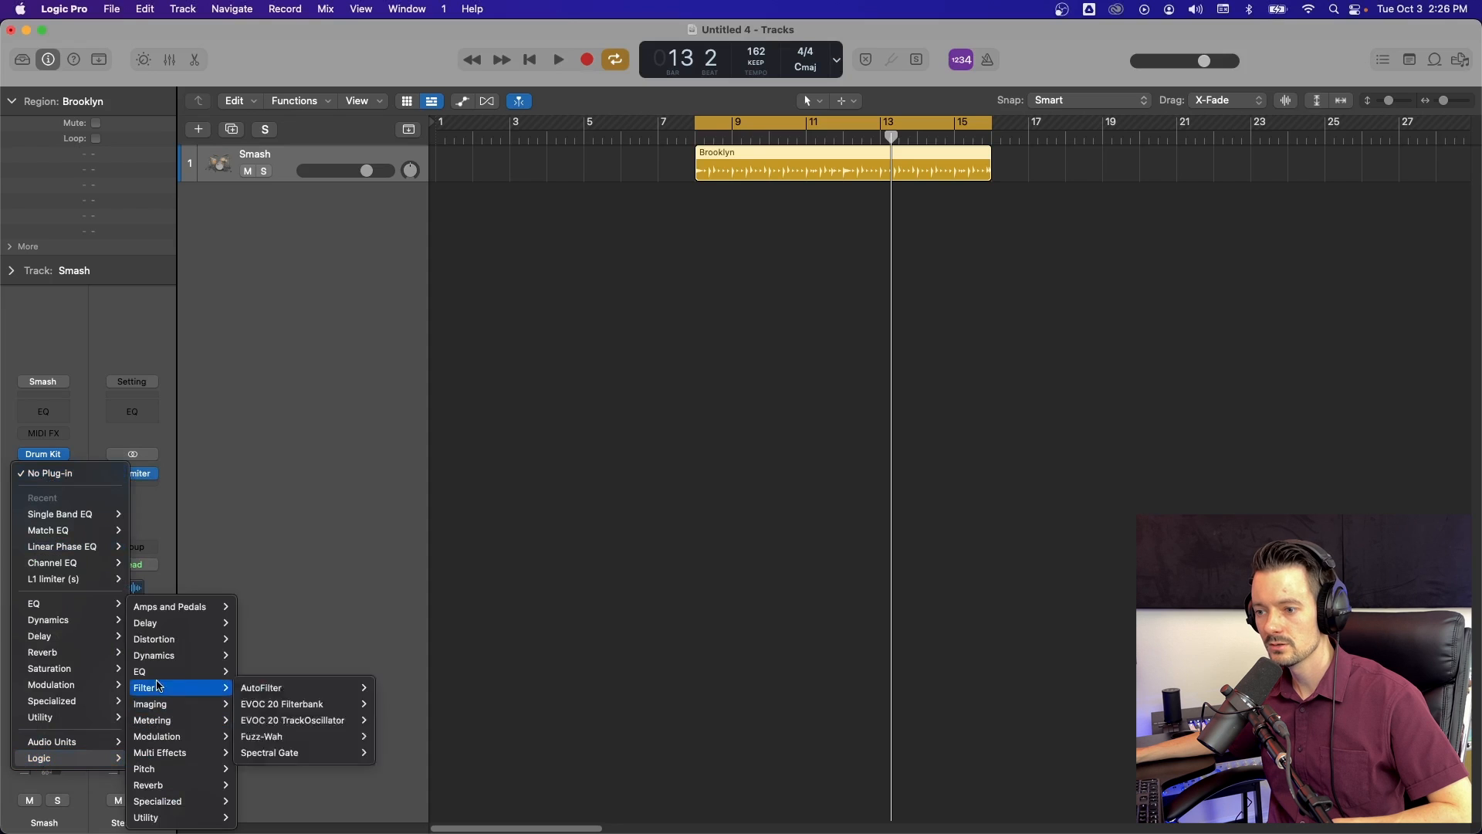
mouse_move(139, 671)
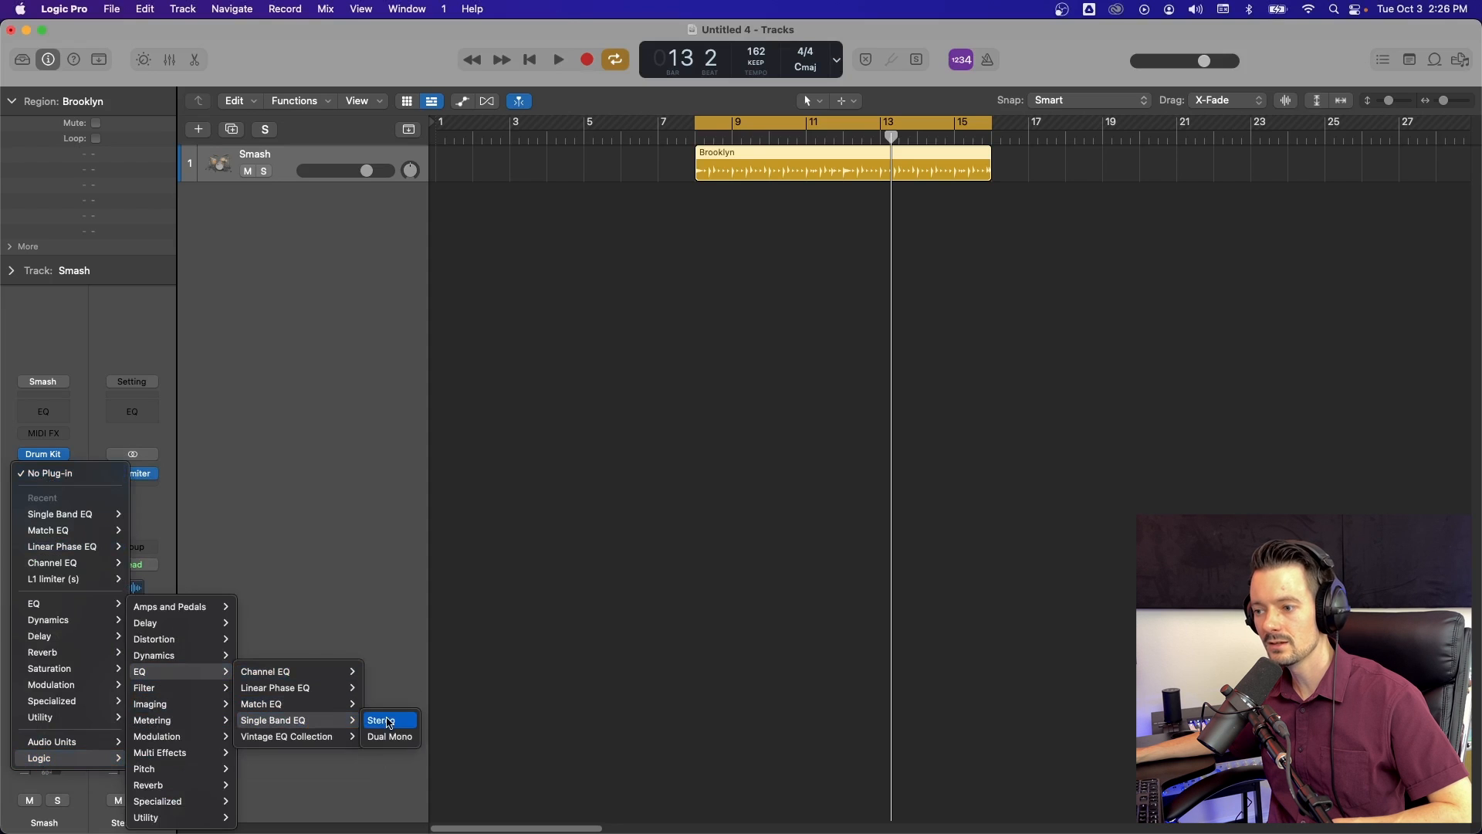
Insert the stereo Single Band EQ from Logic > EQ on the Smash channel strip.
click(379, 719)
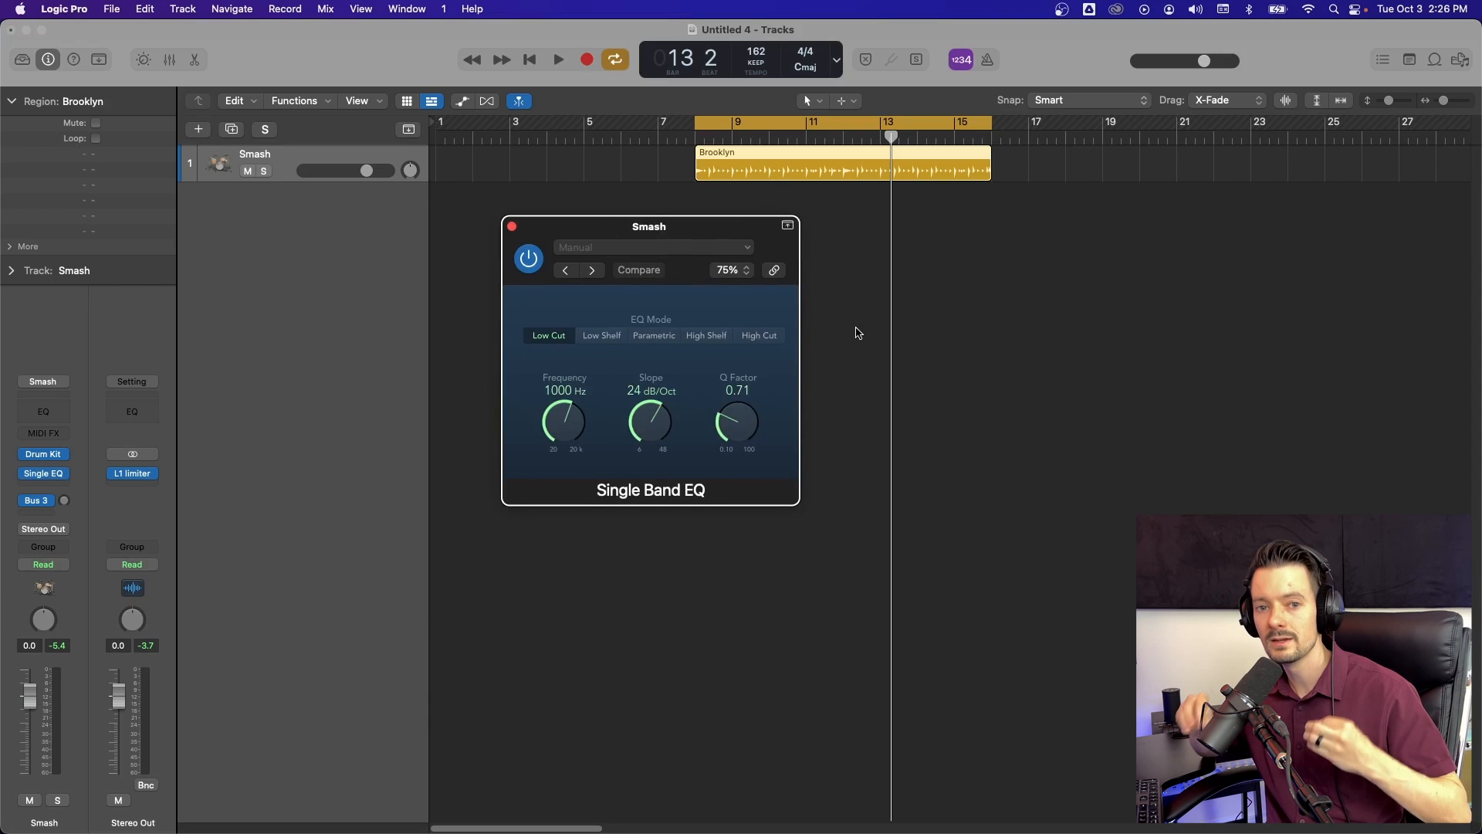
mouse_move(43, 413)
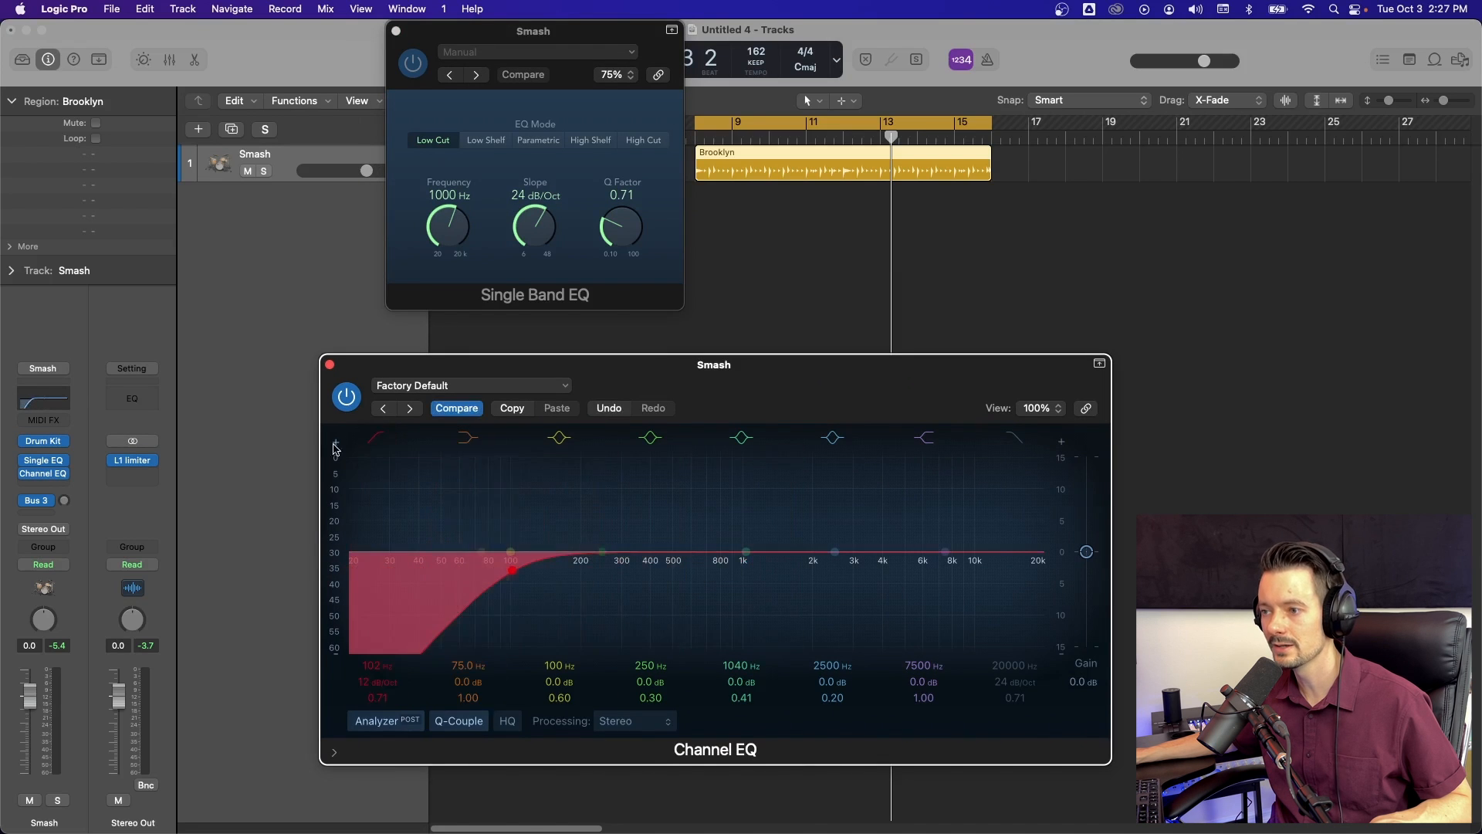
Disable the Channel EQ low cut, cycle through High Cut and High Shelf to Parametric, and close the Channel EQ.
click(486, 140)
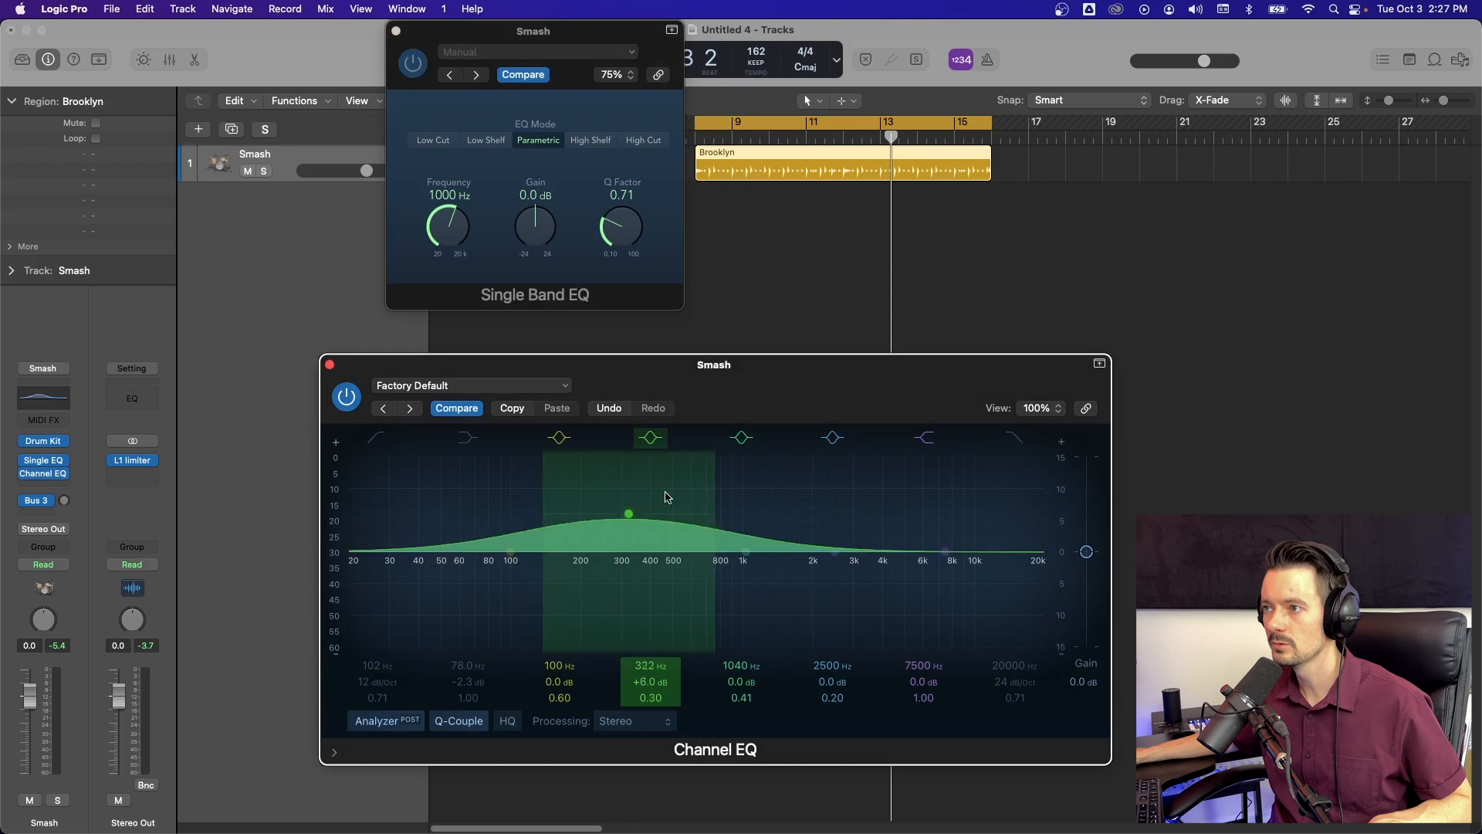
drag(628, 513, 589, 513)
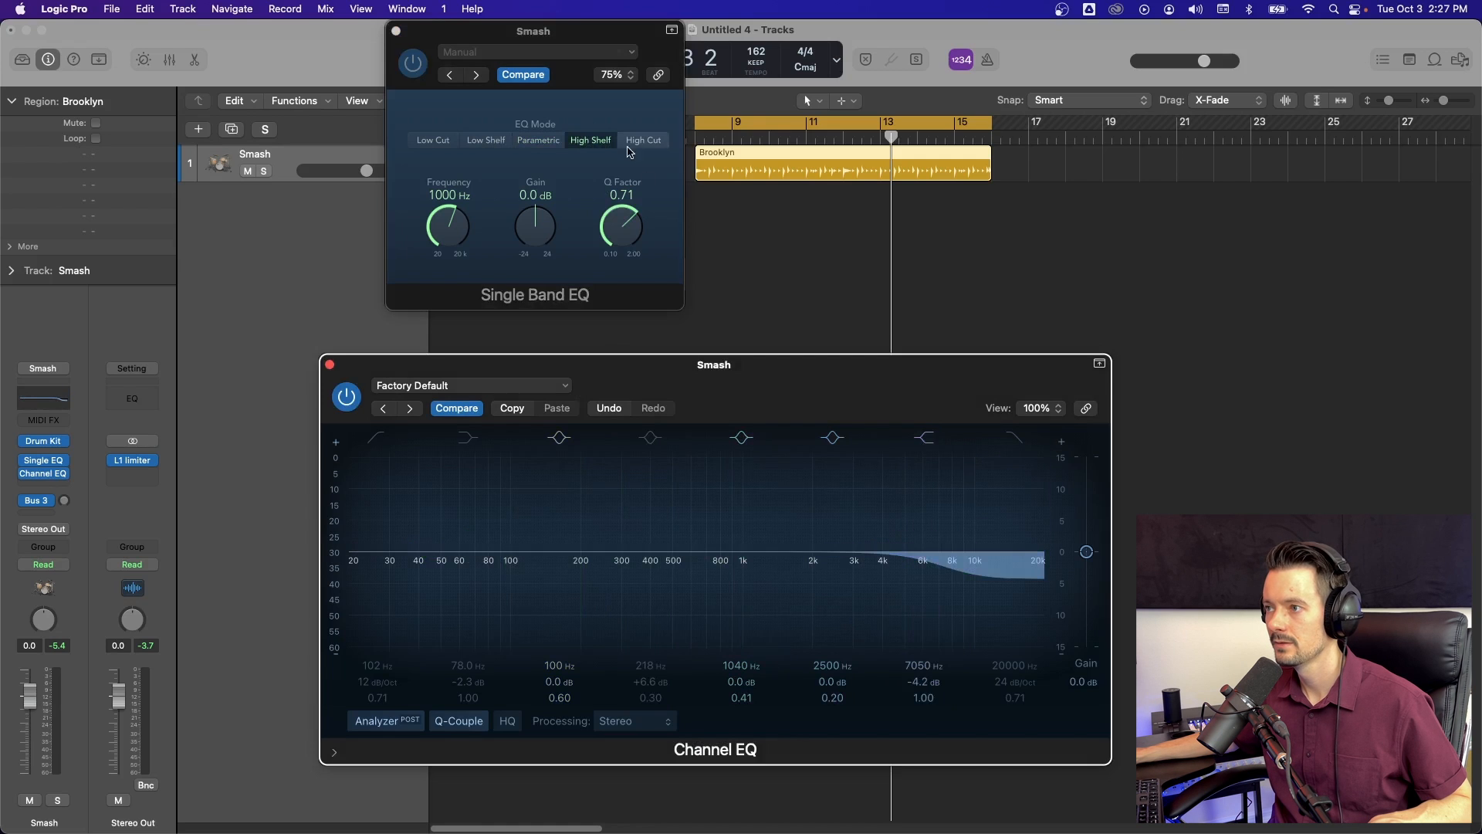
click(644, 139)
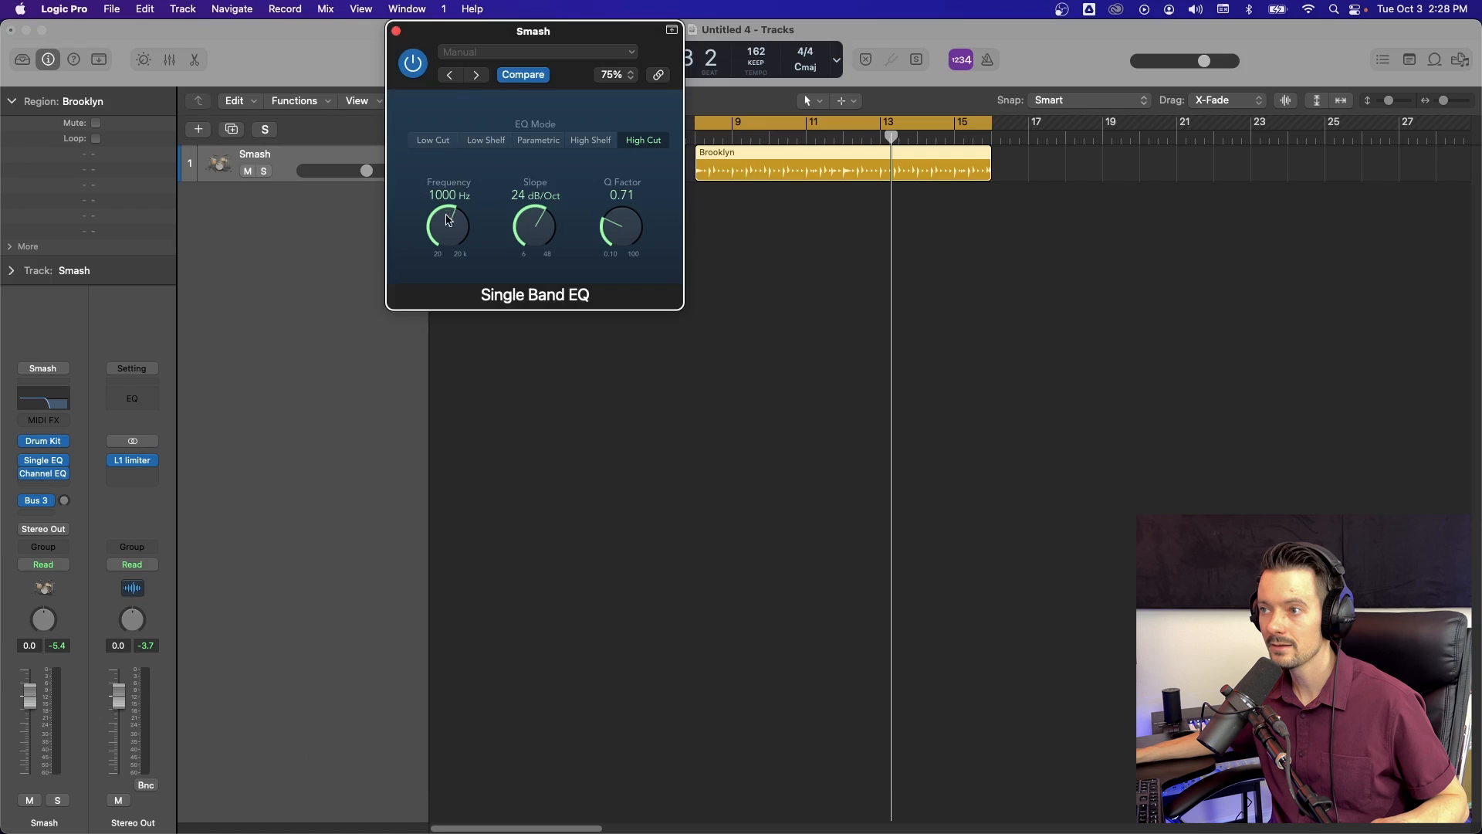
mouse_move(106, 520)
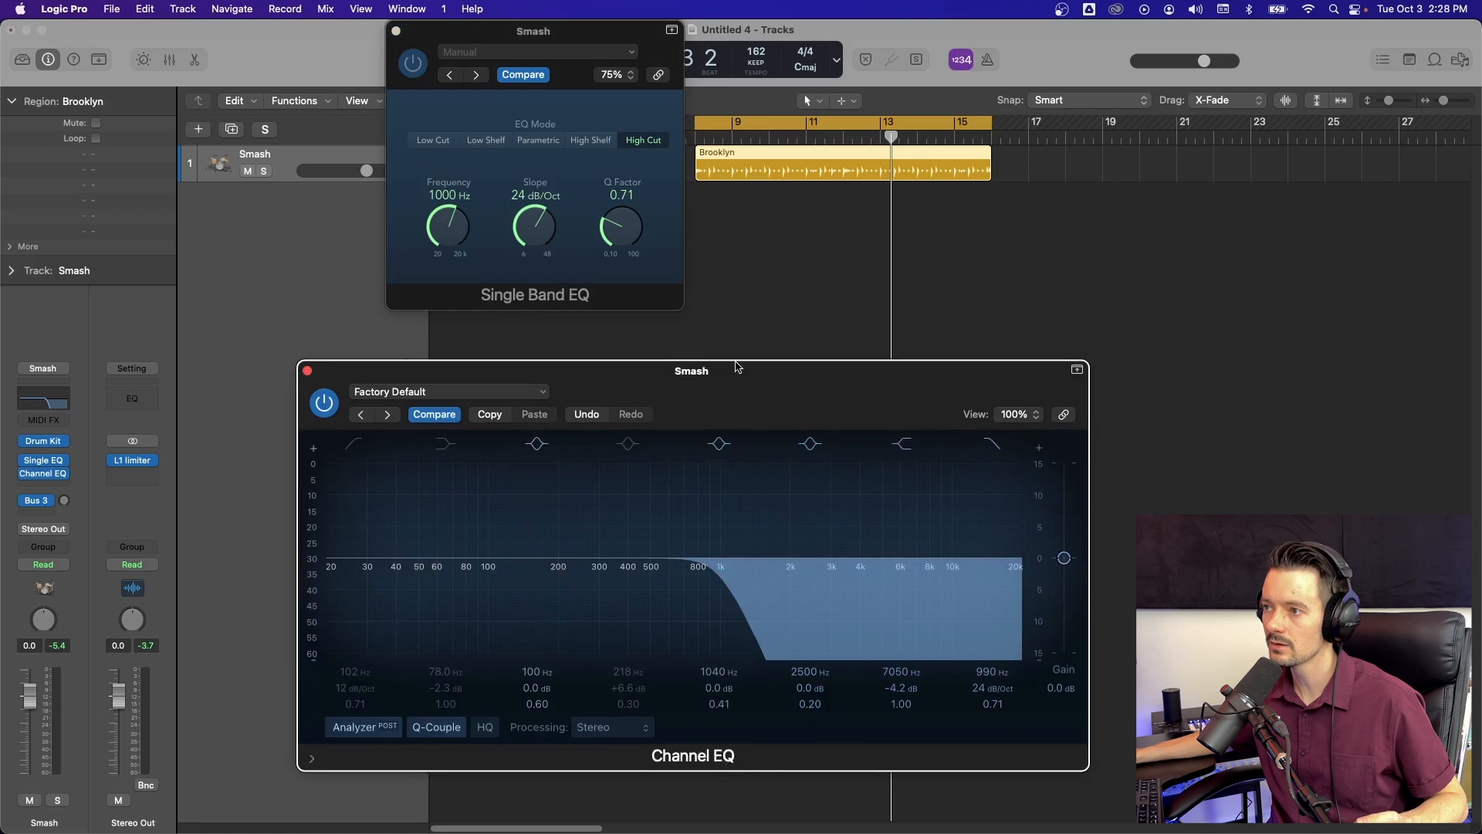
mouse_move(526, 193)
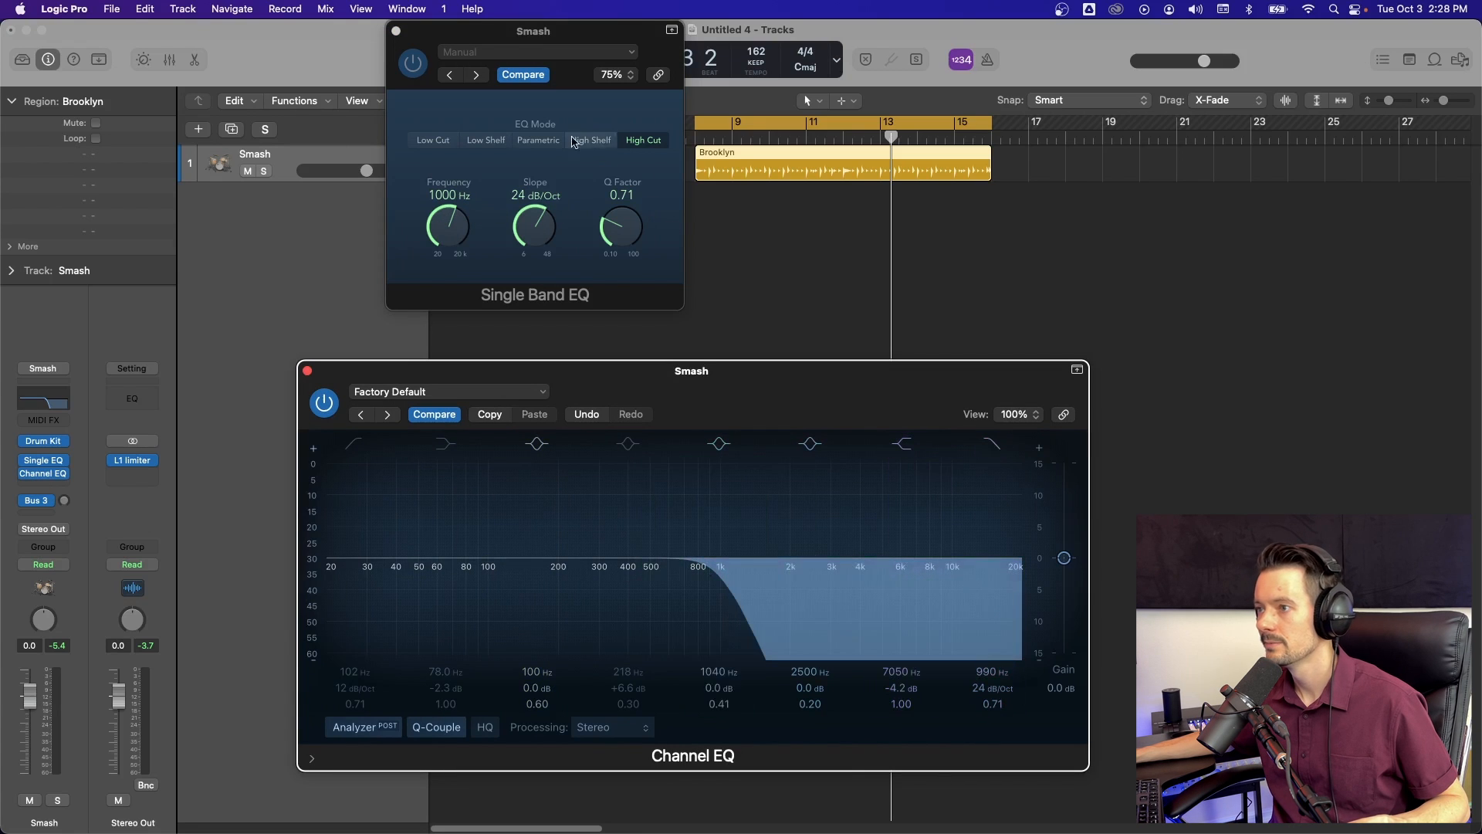
click(590, 139)
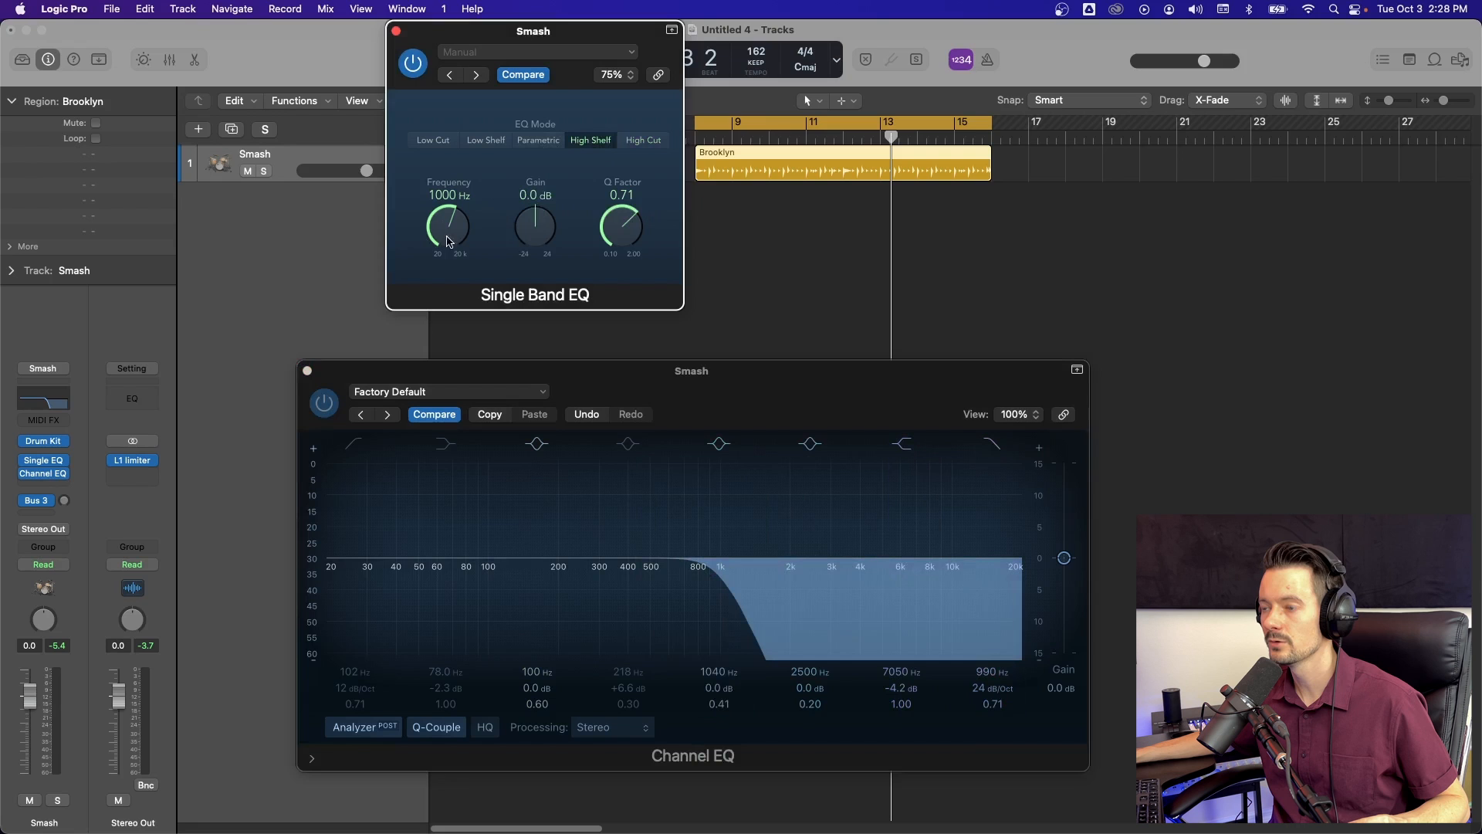
click(537, 140)
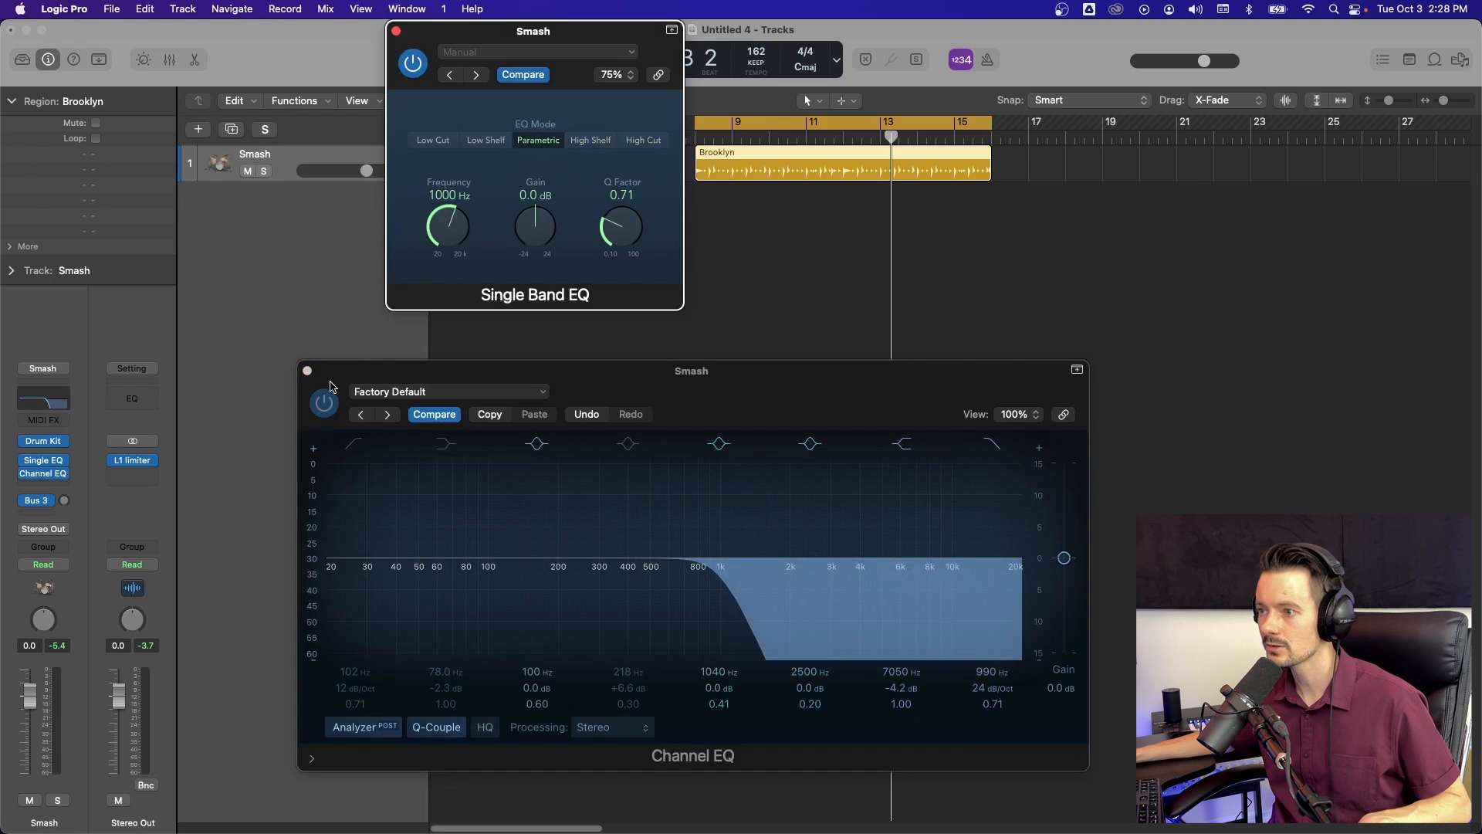
click(306, 370)
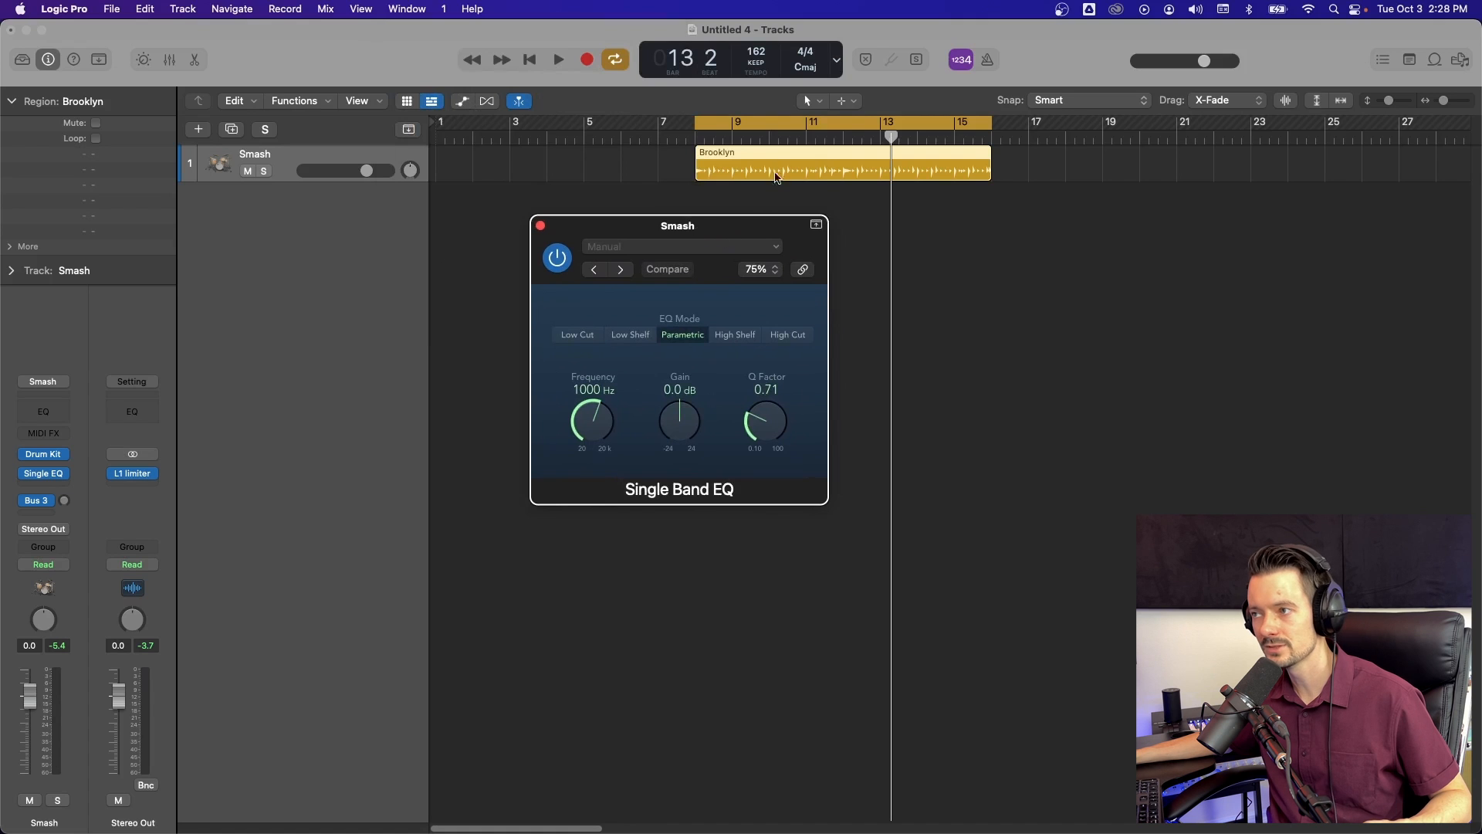
mouse_move(738, 197)
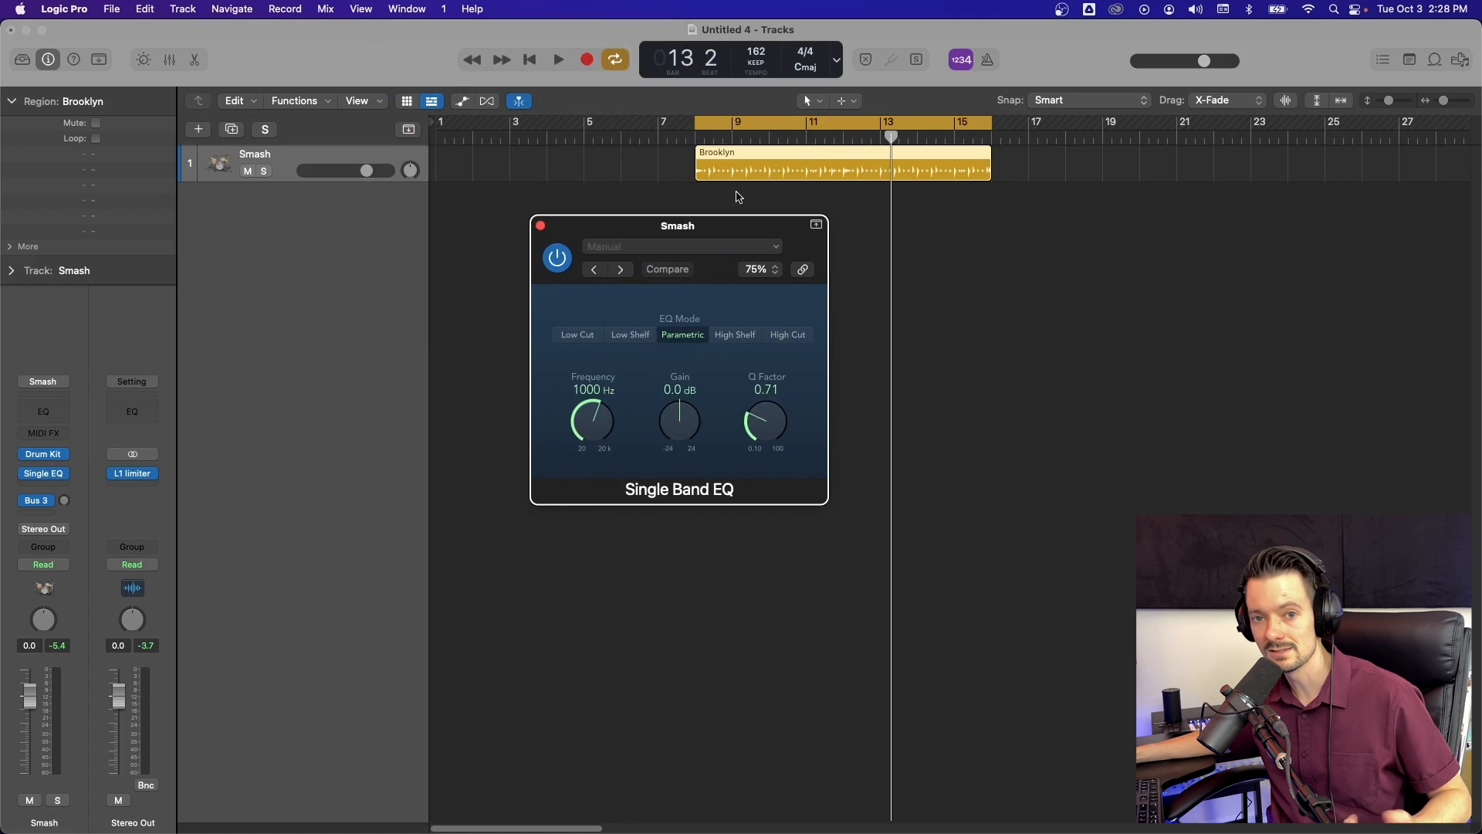
mouse_move(767, 195)
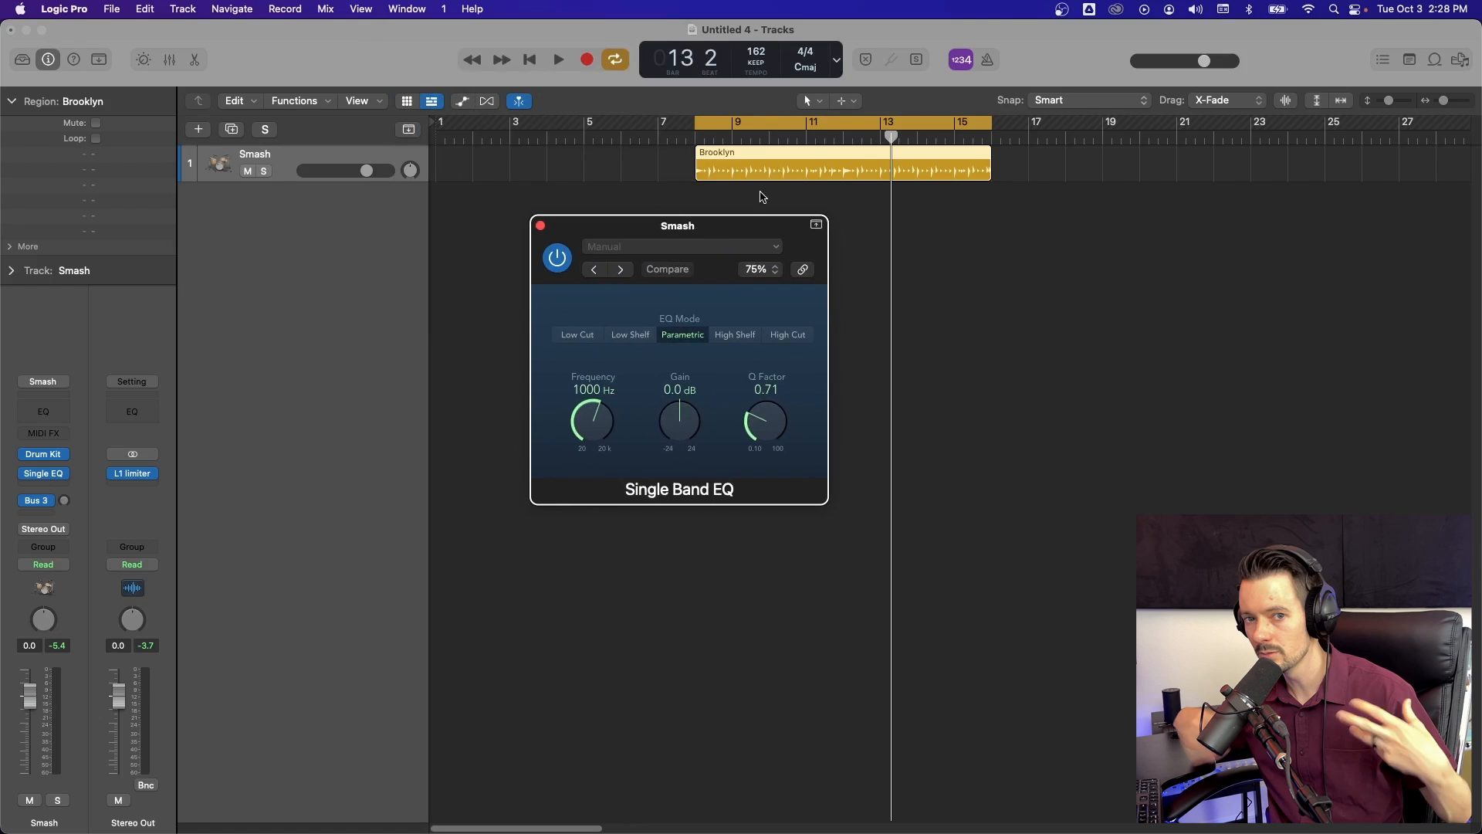
During drum playback, tune the parametric band to a -3.5 dB dip at 890 Hz, Q 1.50.
click(558, 59)
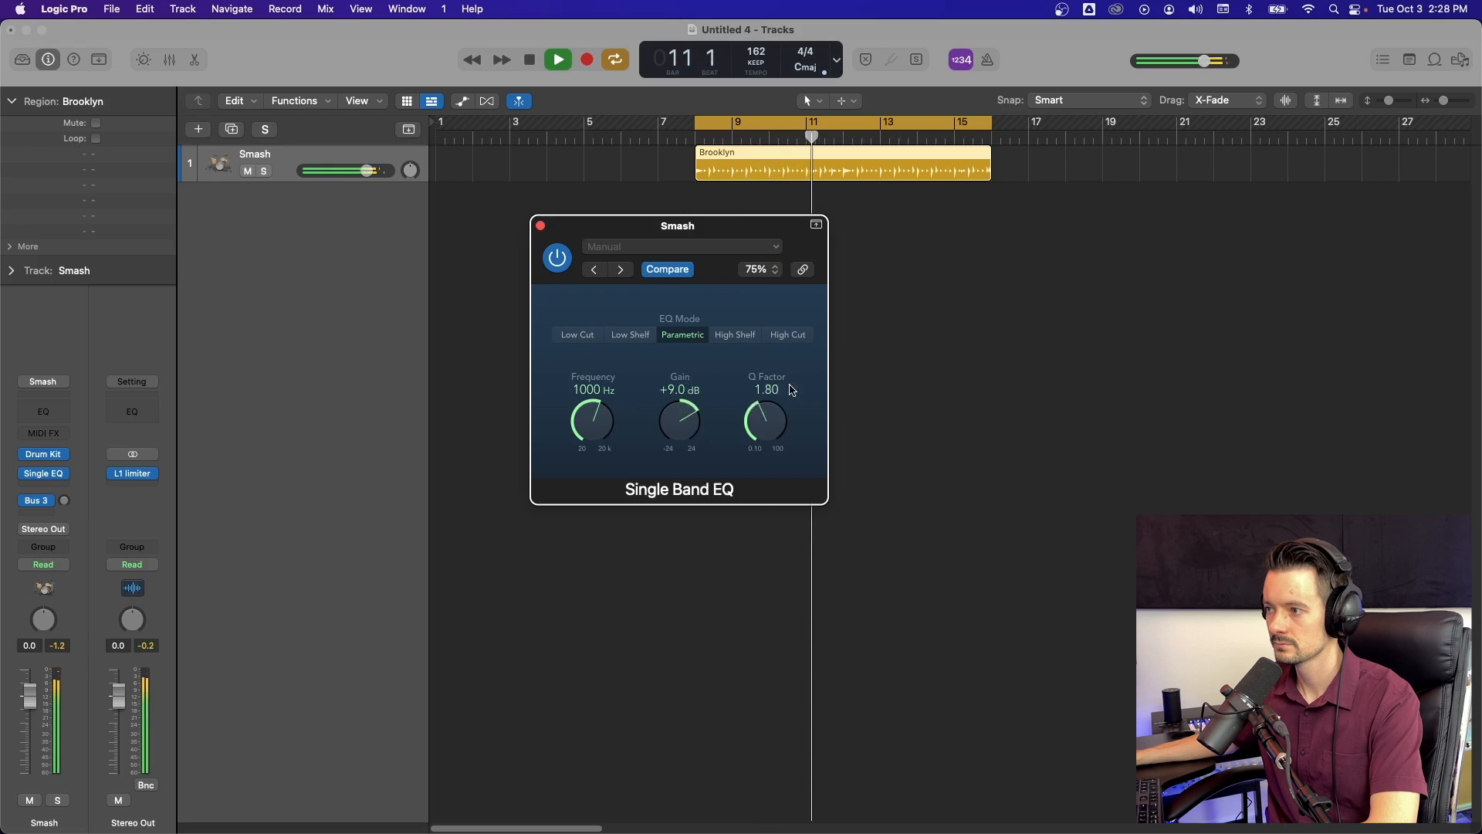
drag(592, 421, 572, 439)
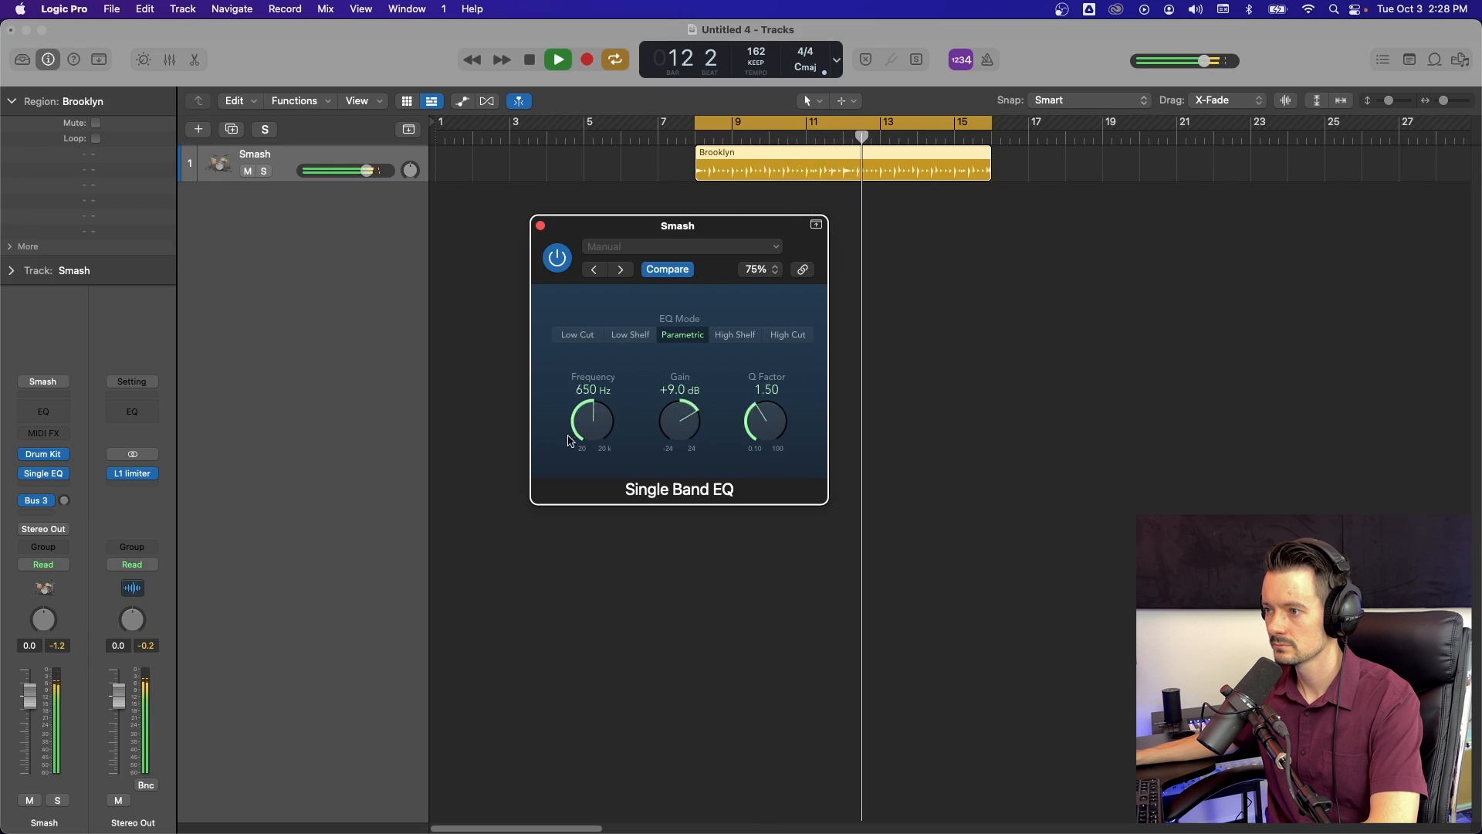
drag(592, 420, 595, 407)
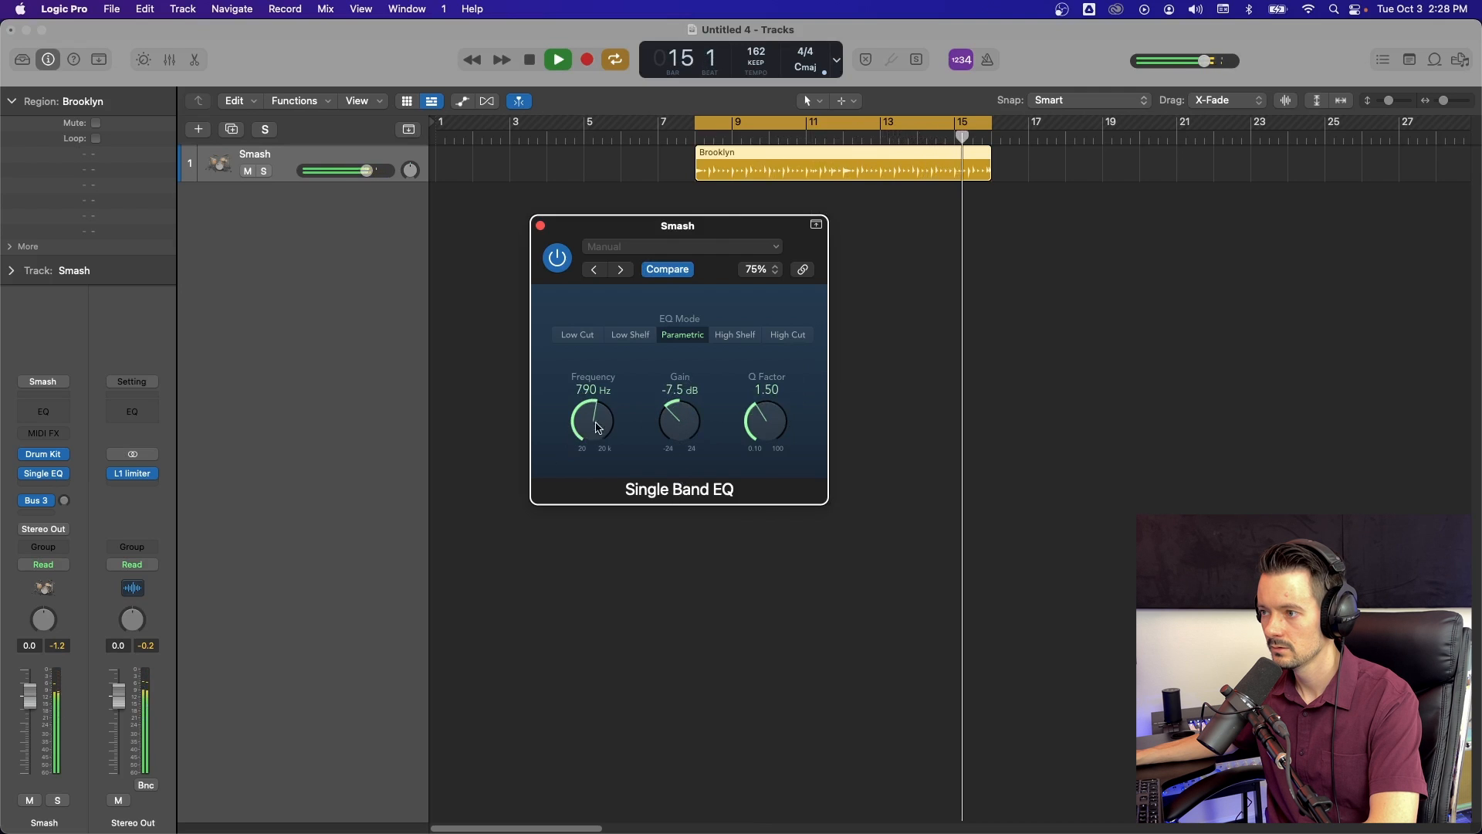
drag(591, 421, 593, 407)
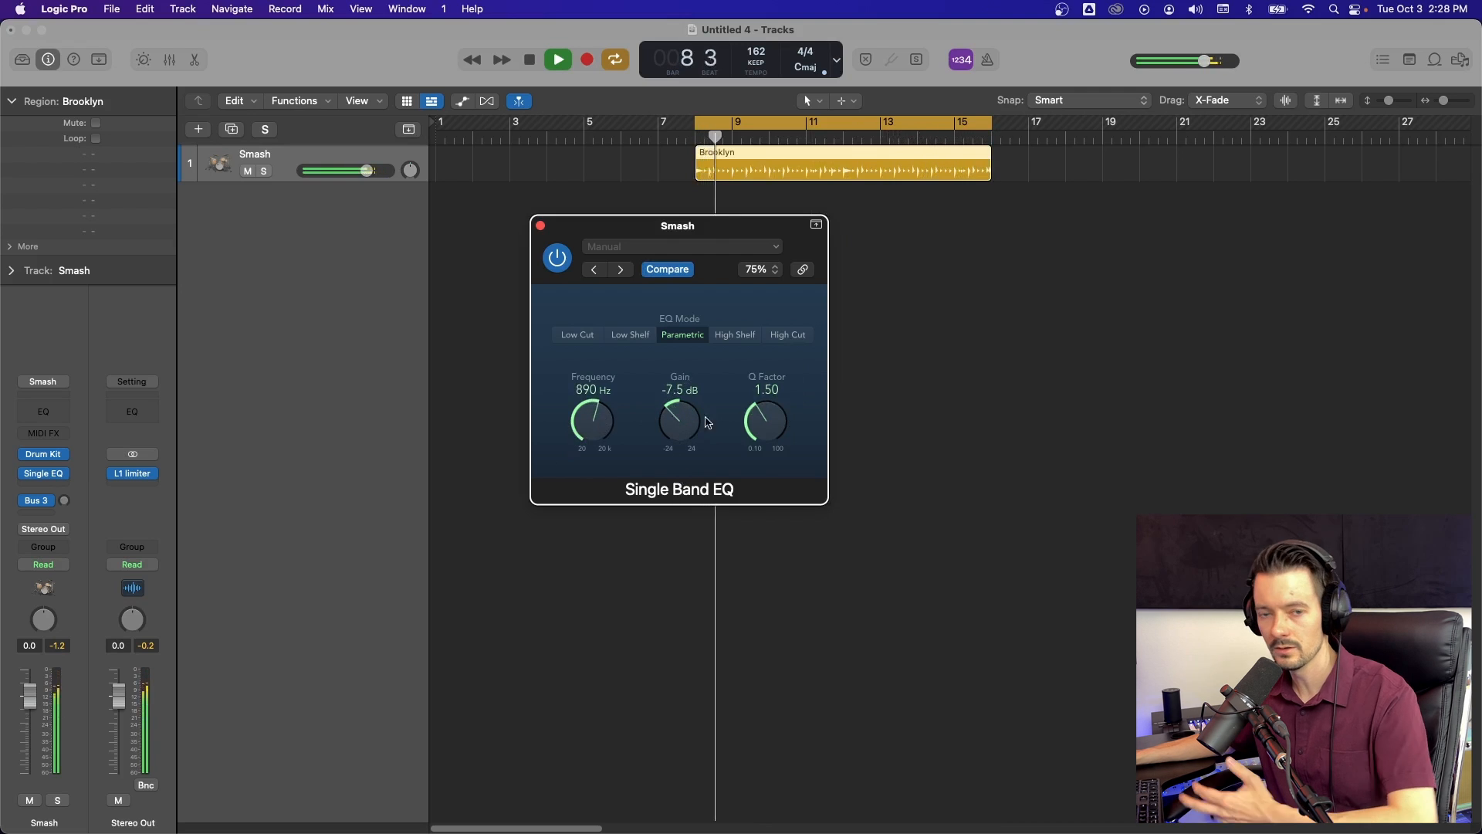
drag(679, 420, 678, 392)
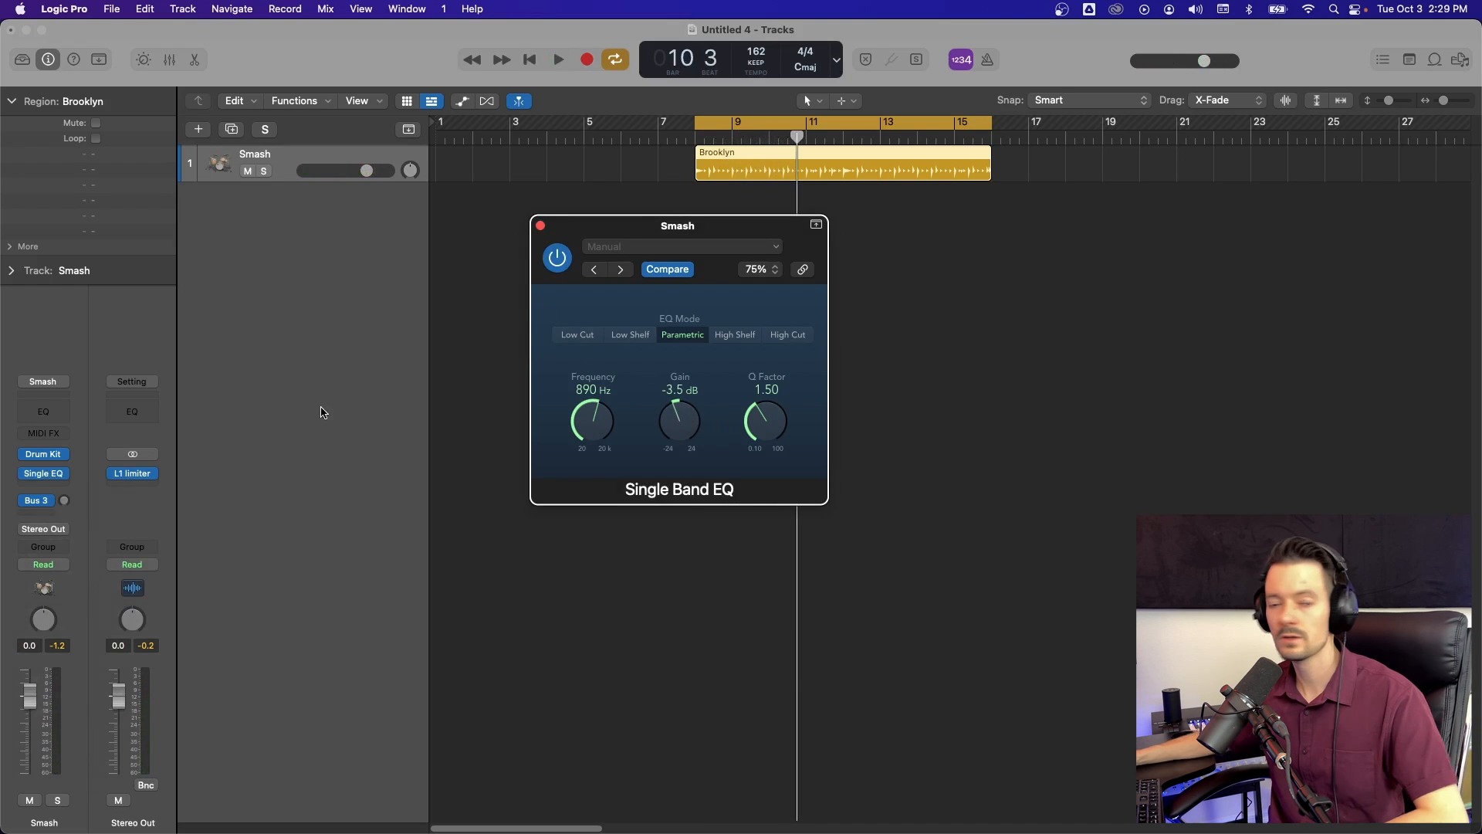
Try Low Cut mode at 18 dB/Oct, sweeping the cutoff between 20 Hz and 225 Hz.
click(577, 335)
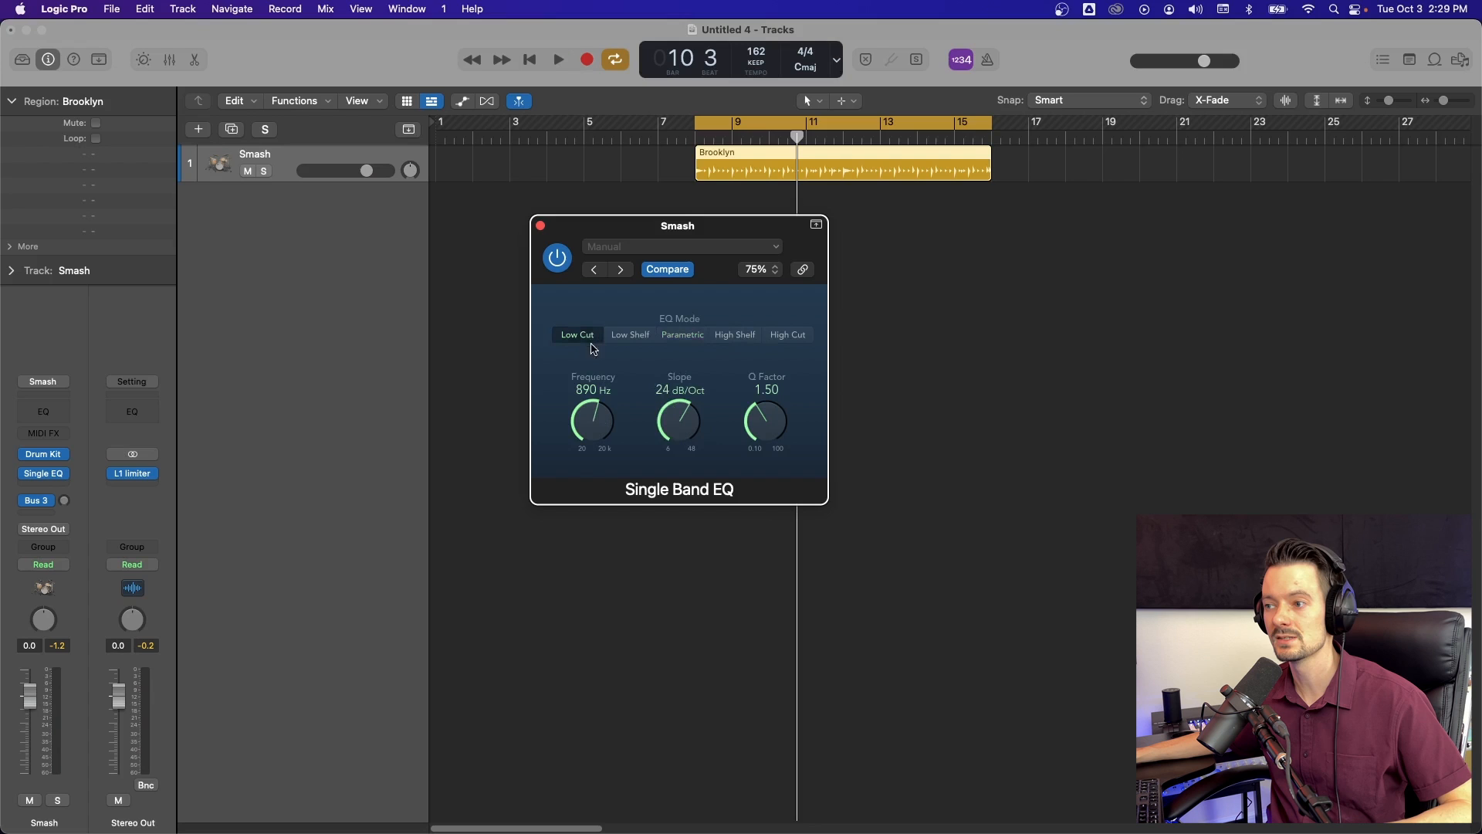
drag(678, 421, 678, 449)
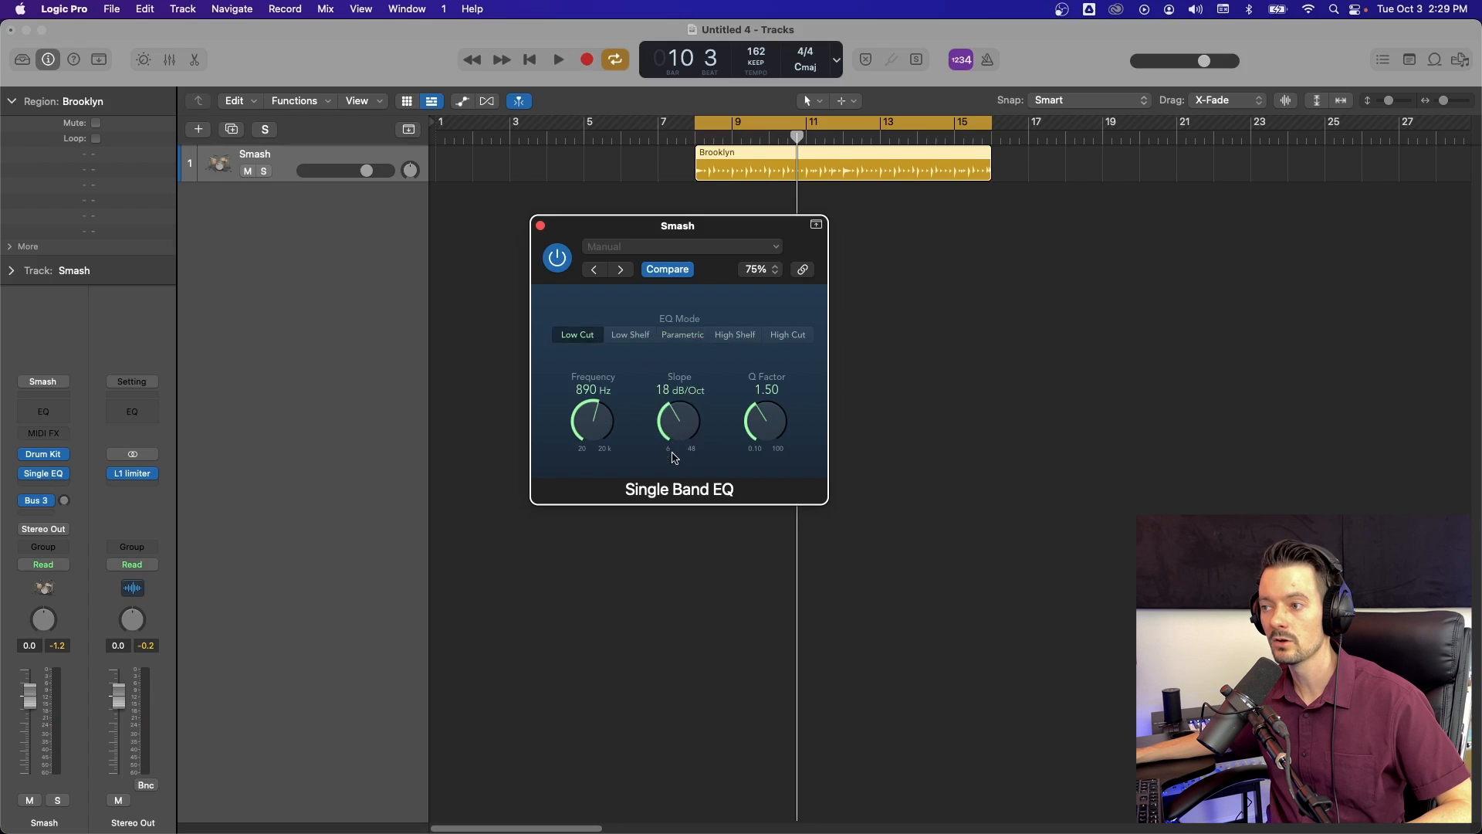
drag(678, 421, 673, 439)
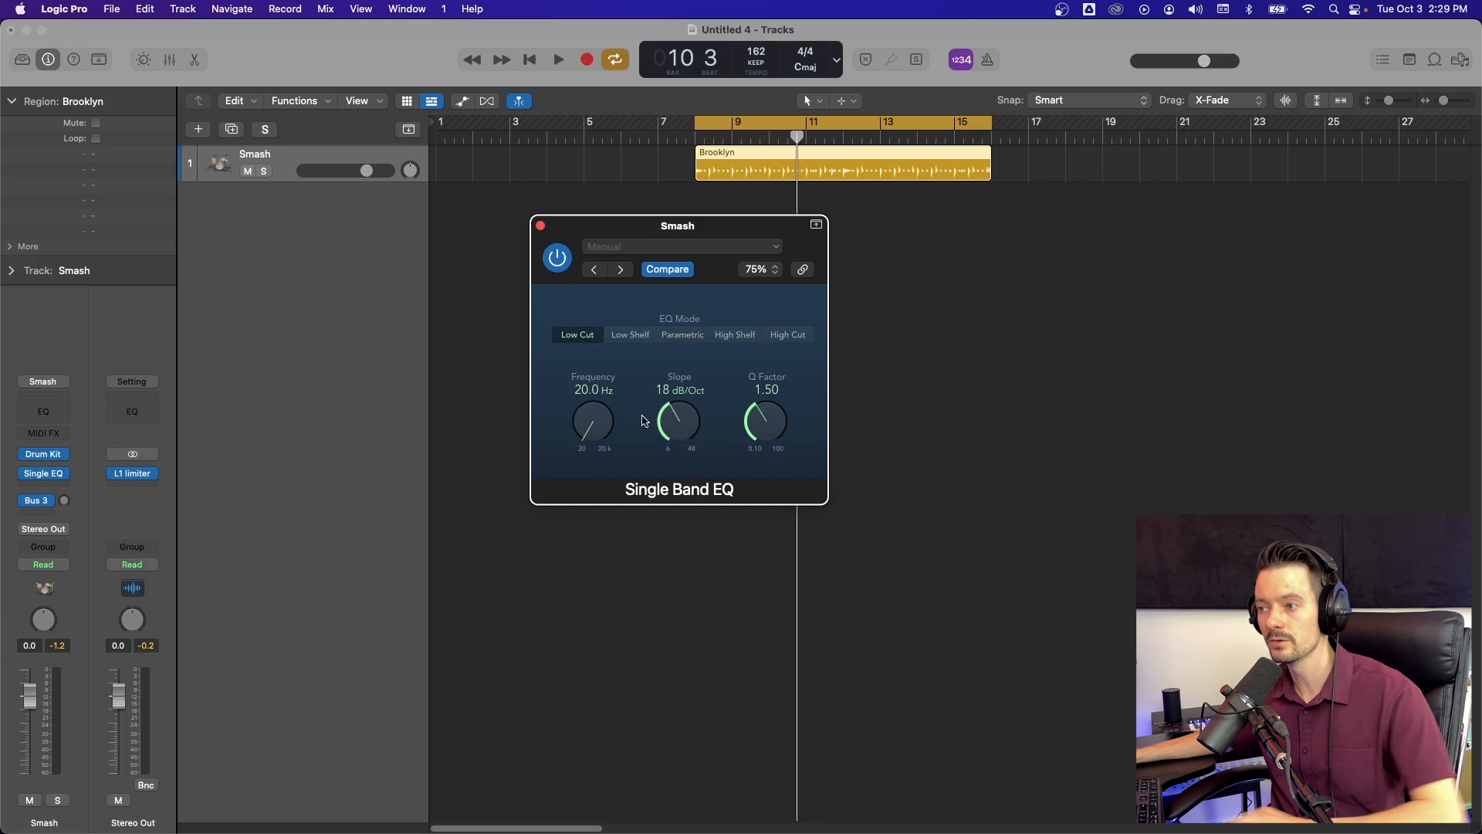
drag(766, 420, 766, 439)
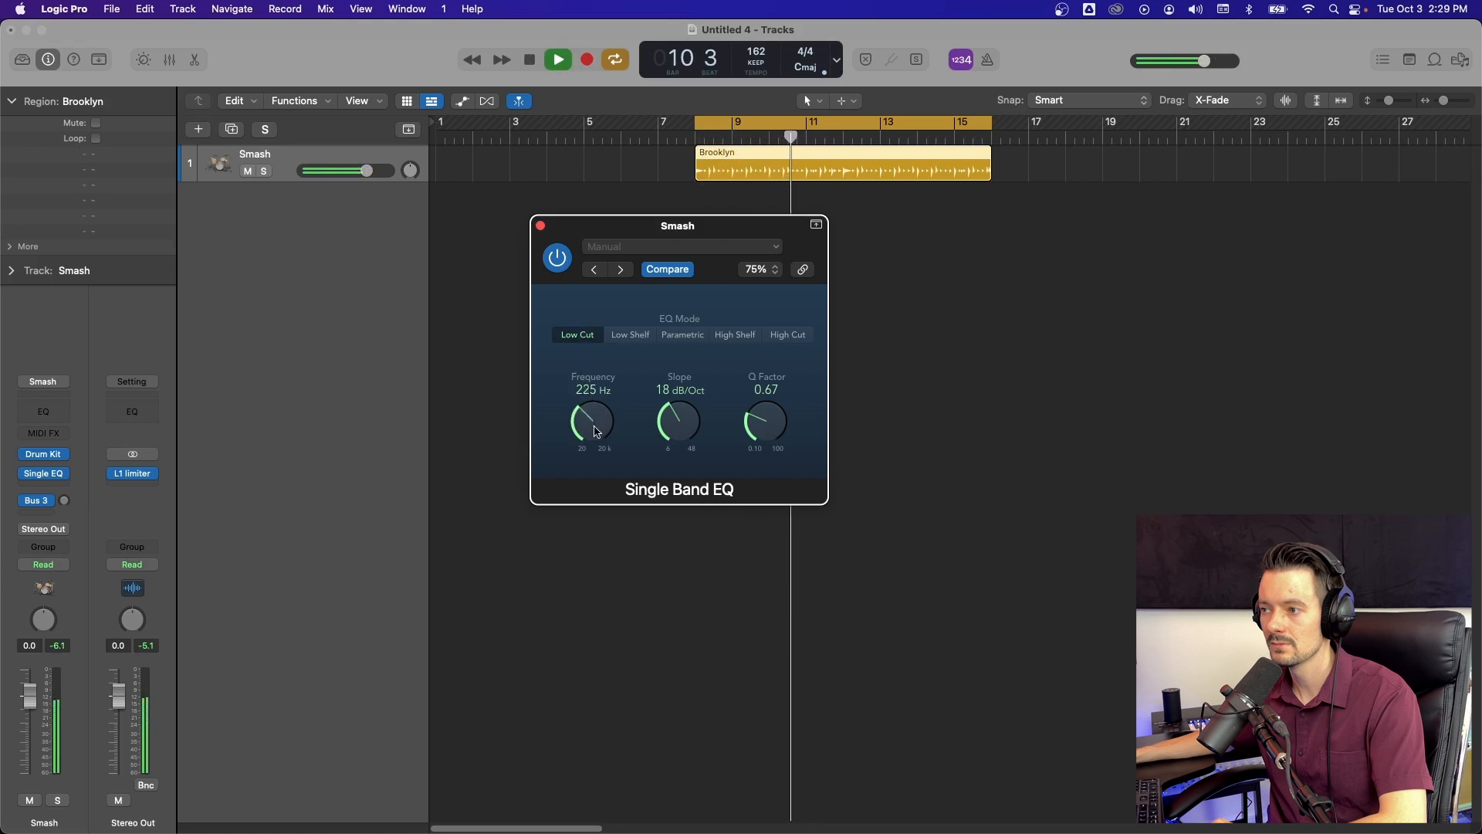
Boost a Low Shelf to +5 dB, then switch the EQ to High Cut mode.
click(630, 333)
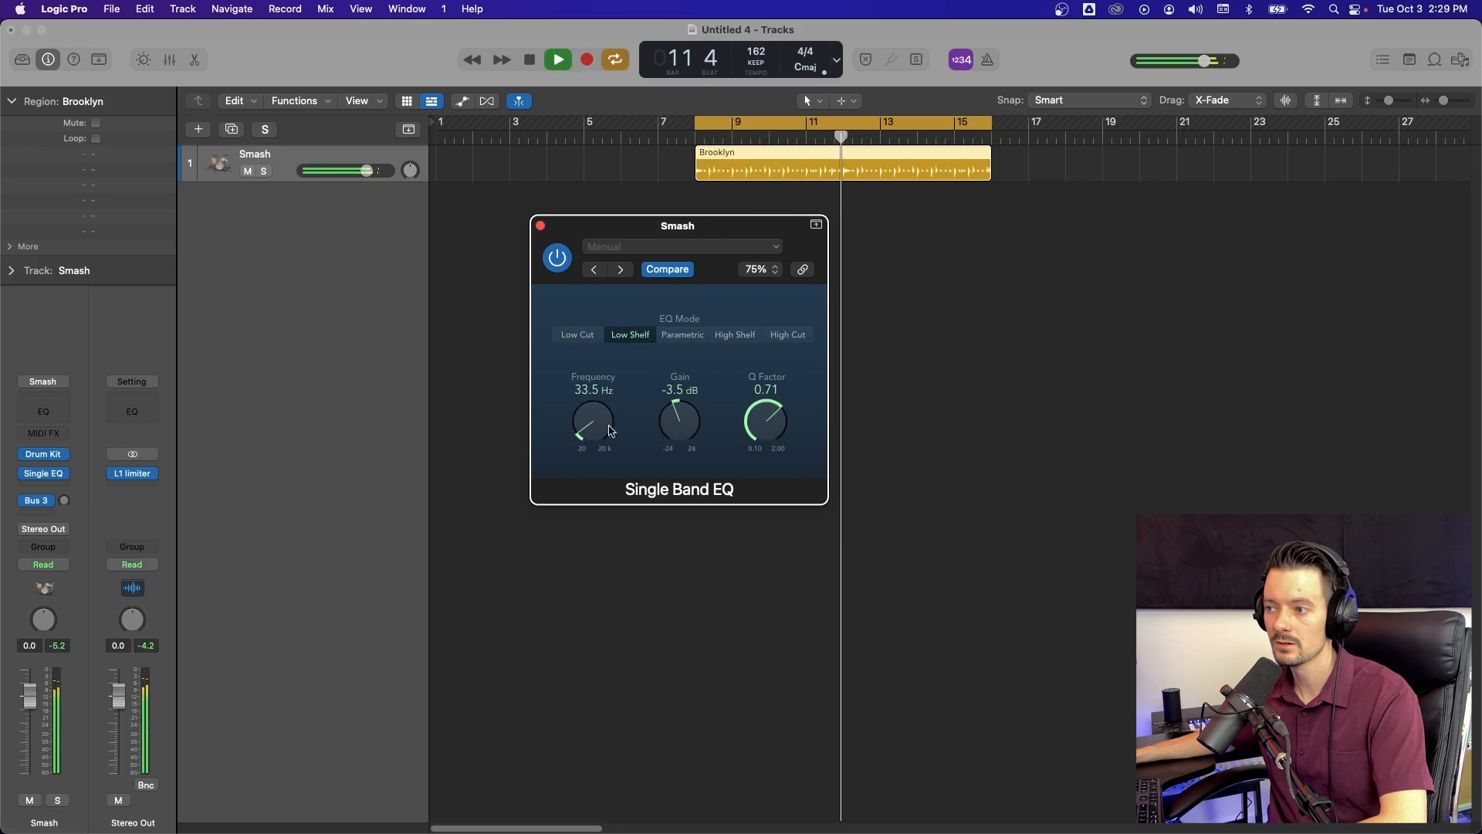
drag(678, 422, 683, 397)
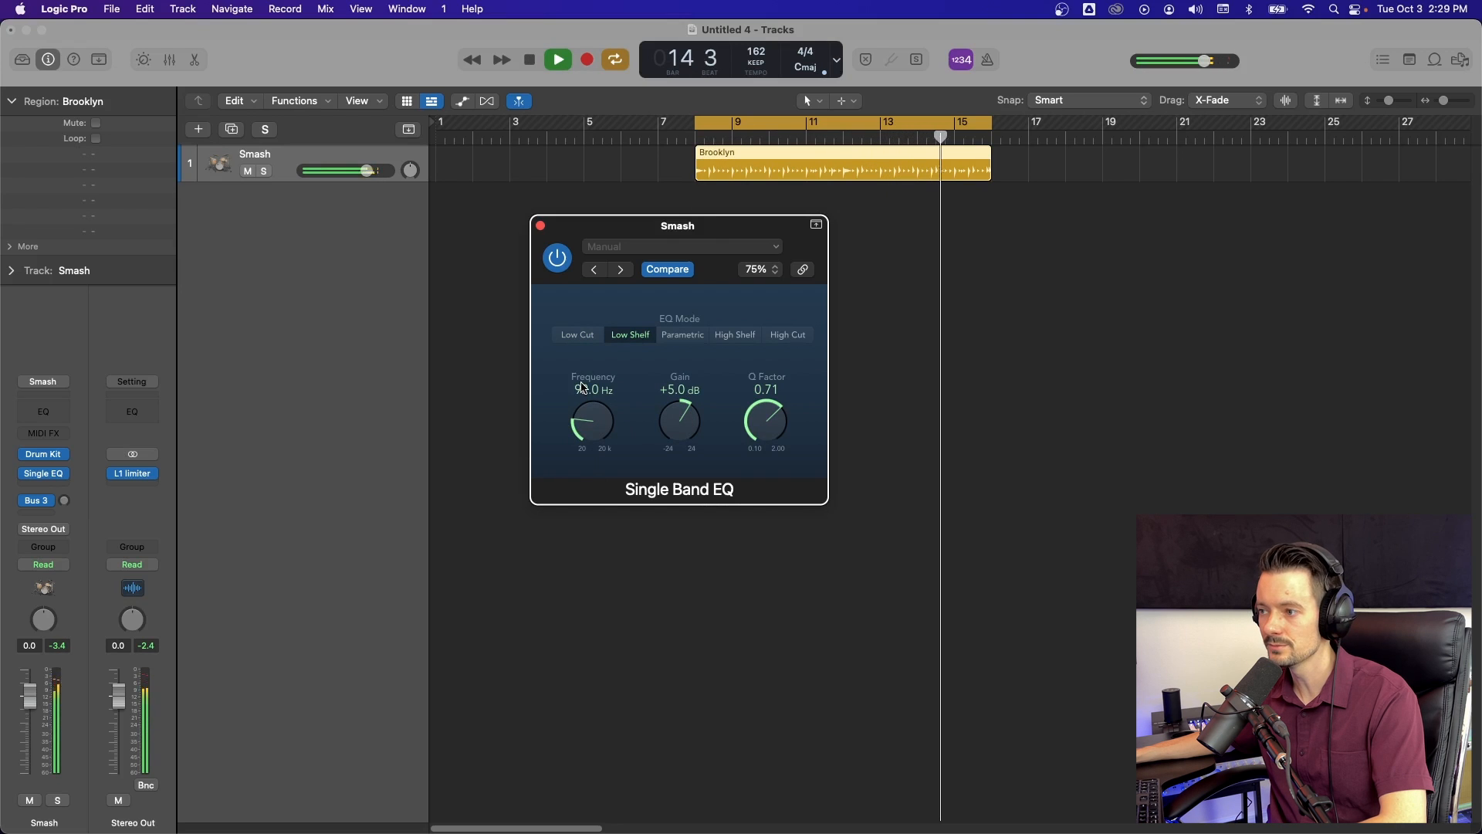
click(787, 334)
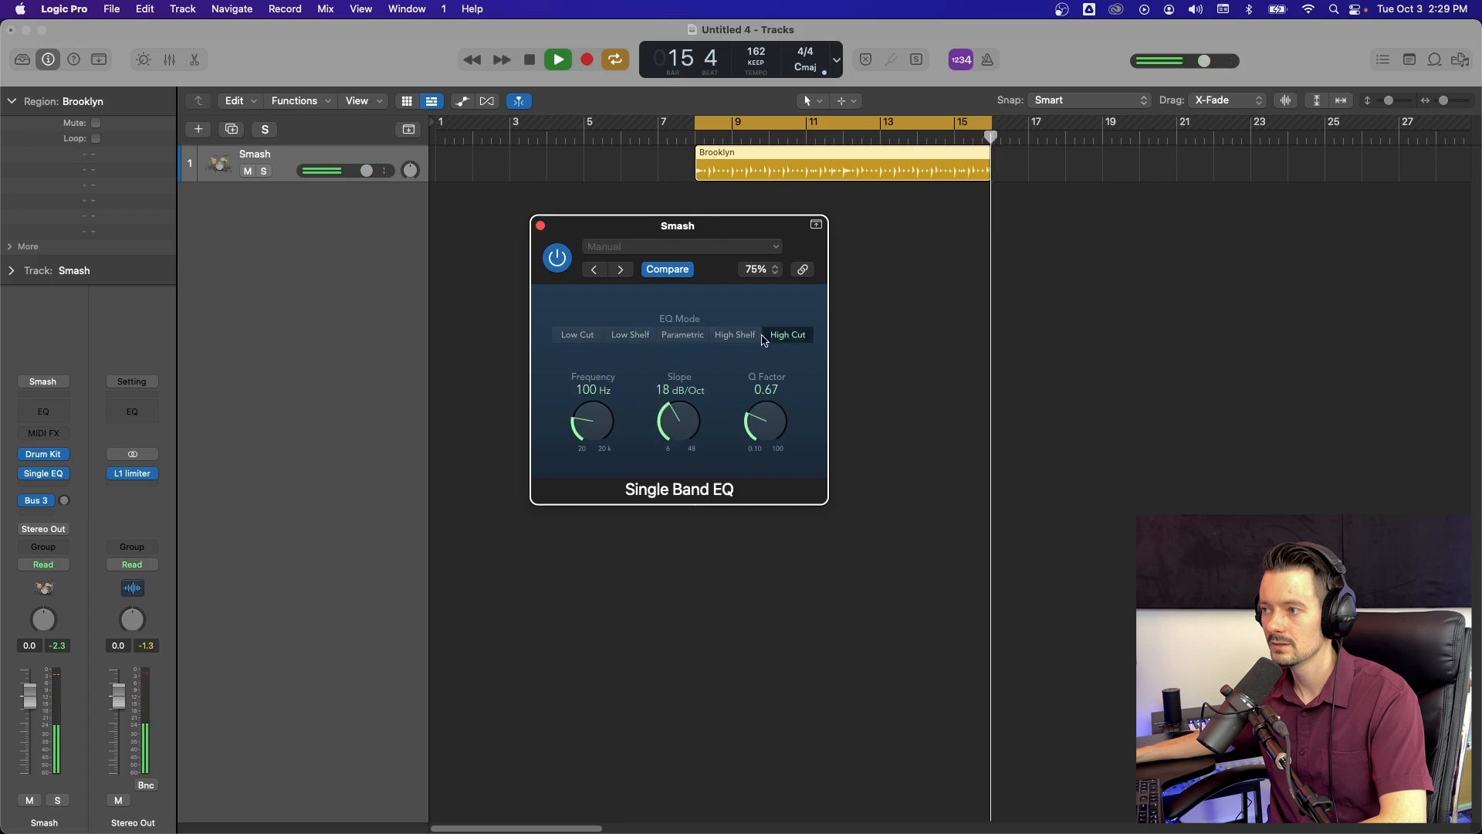
Pass through High Shelf to High Cut, sweeping the cutoff to 6100 Hz, then near 970 Hz.
click(733, 334)
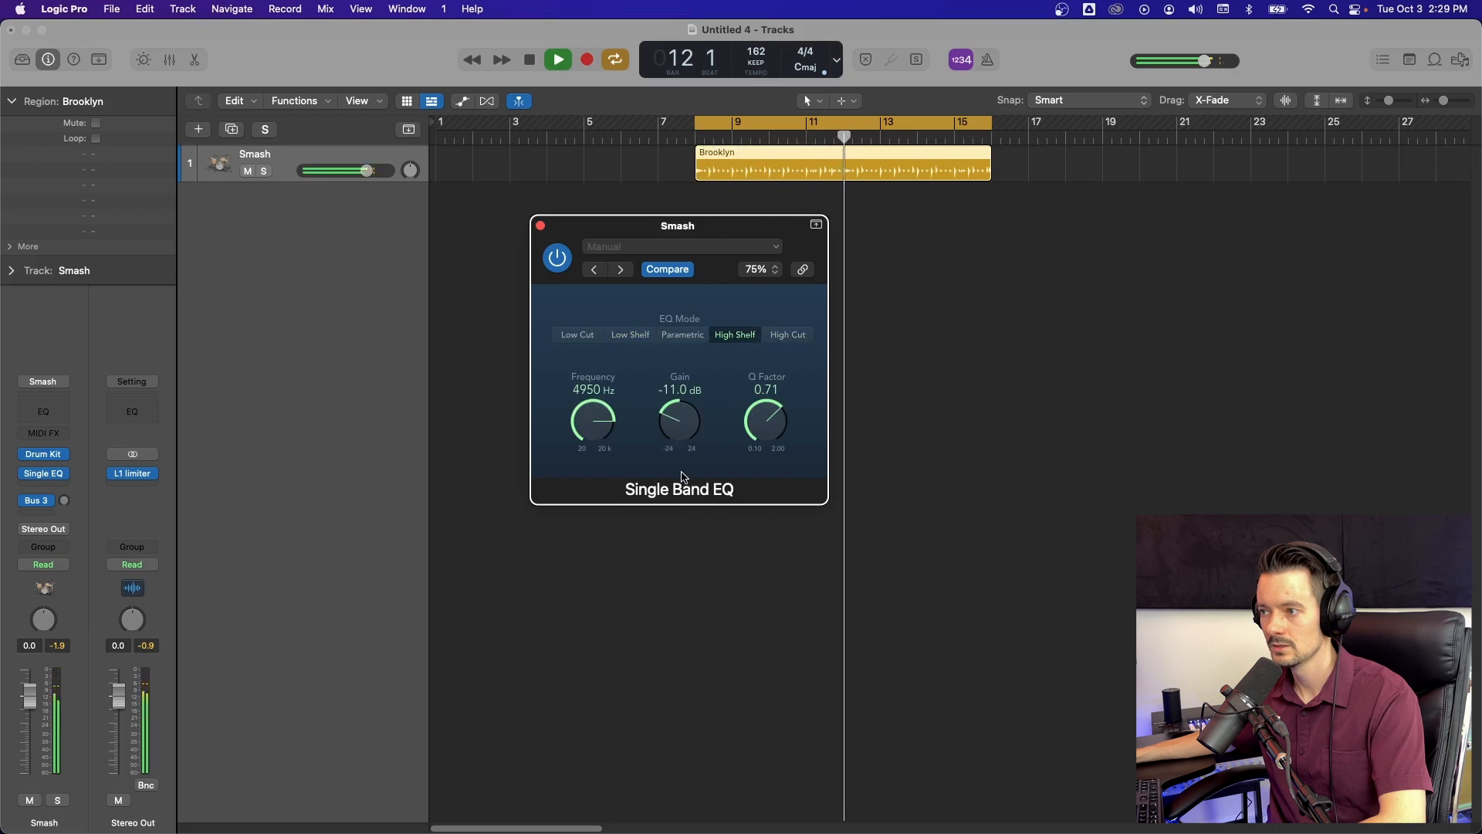
click(787, 334)
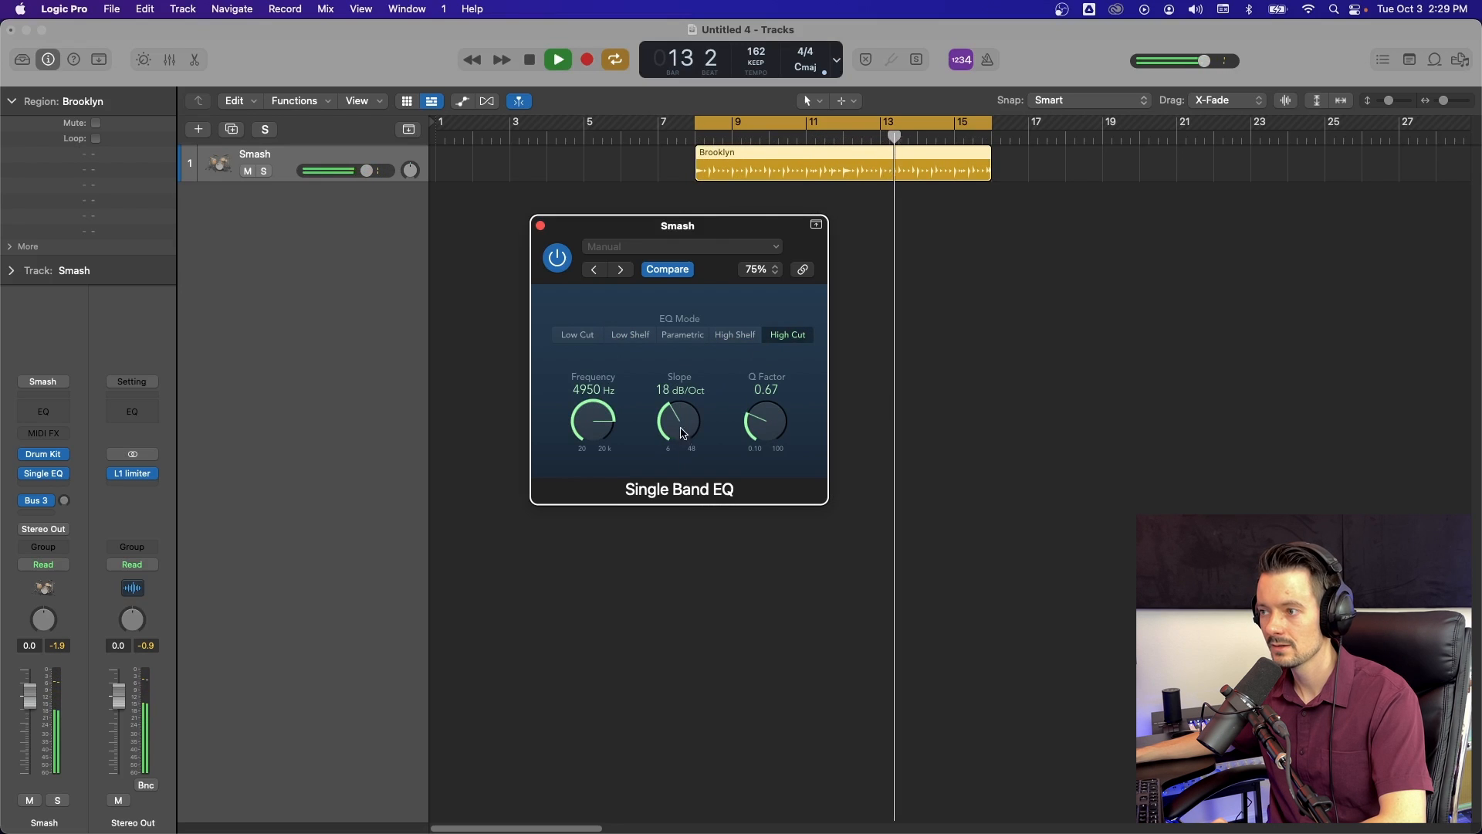
drag(592, 422, 605, 407)
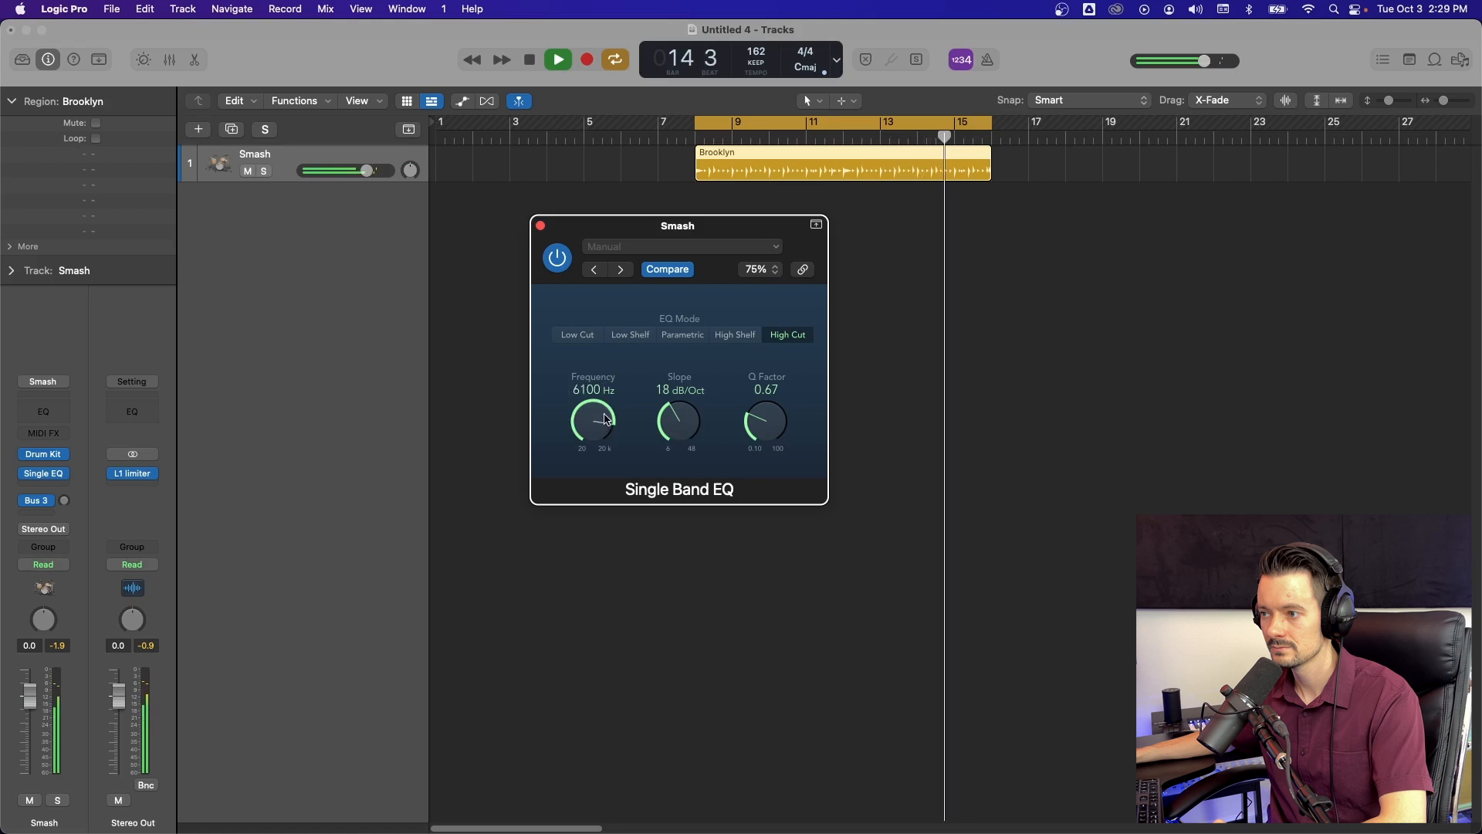
drag(593, 420, 592, 435)
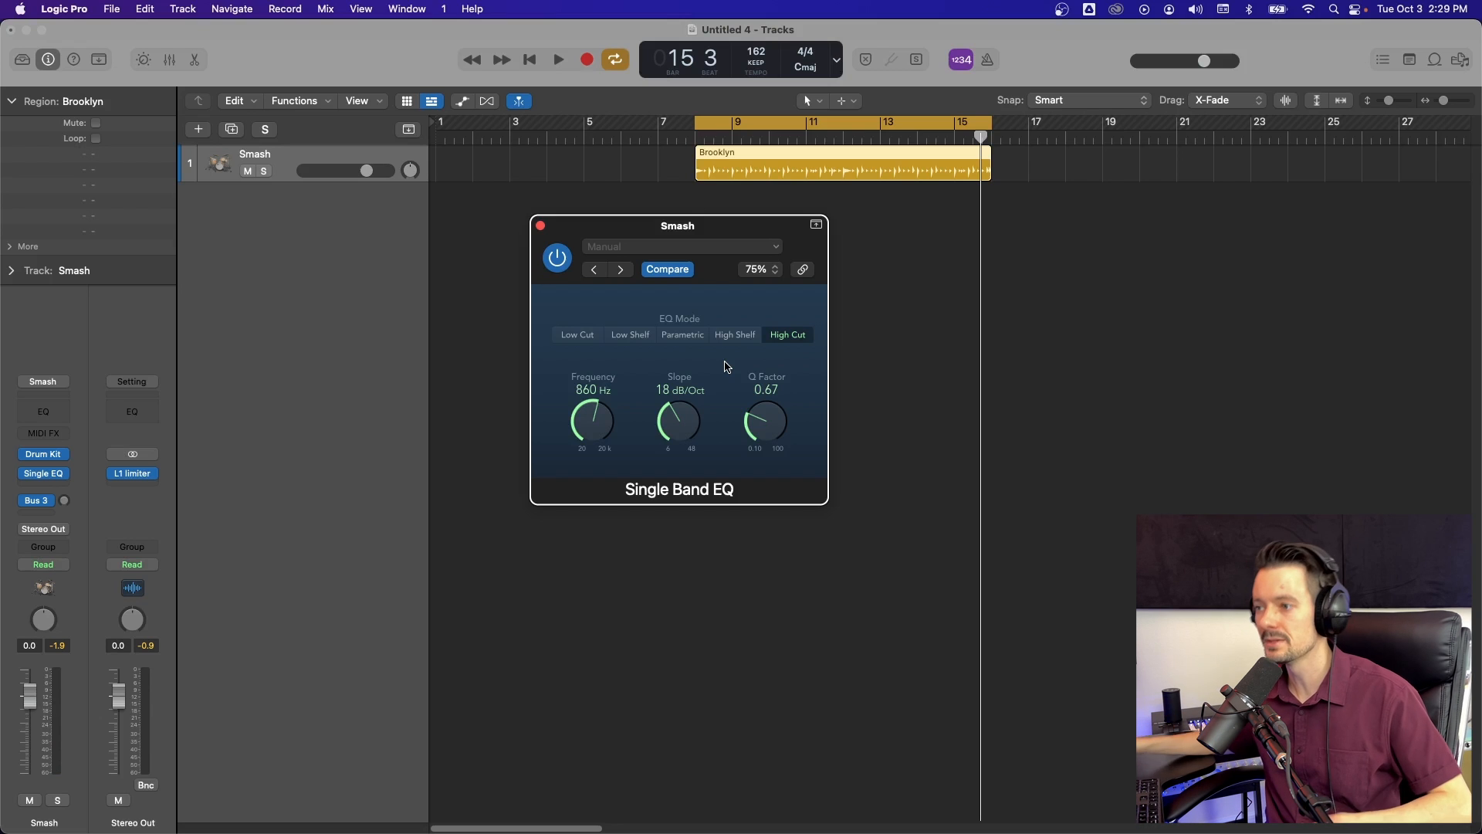
drag(593, 420, 592, 397)
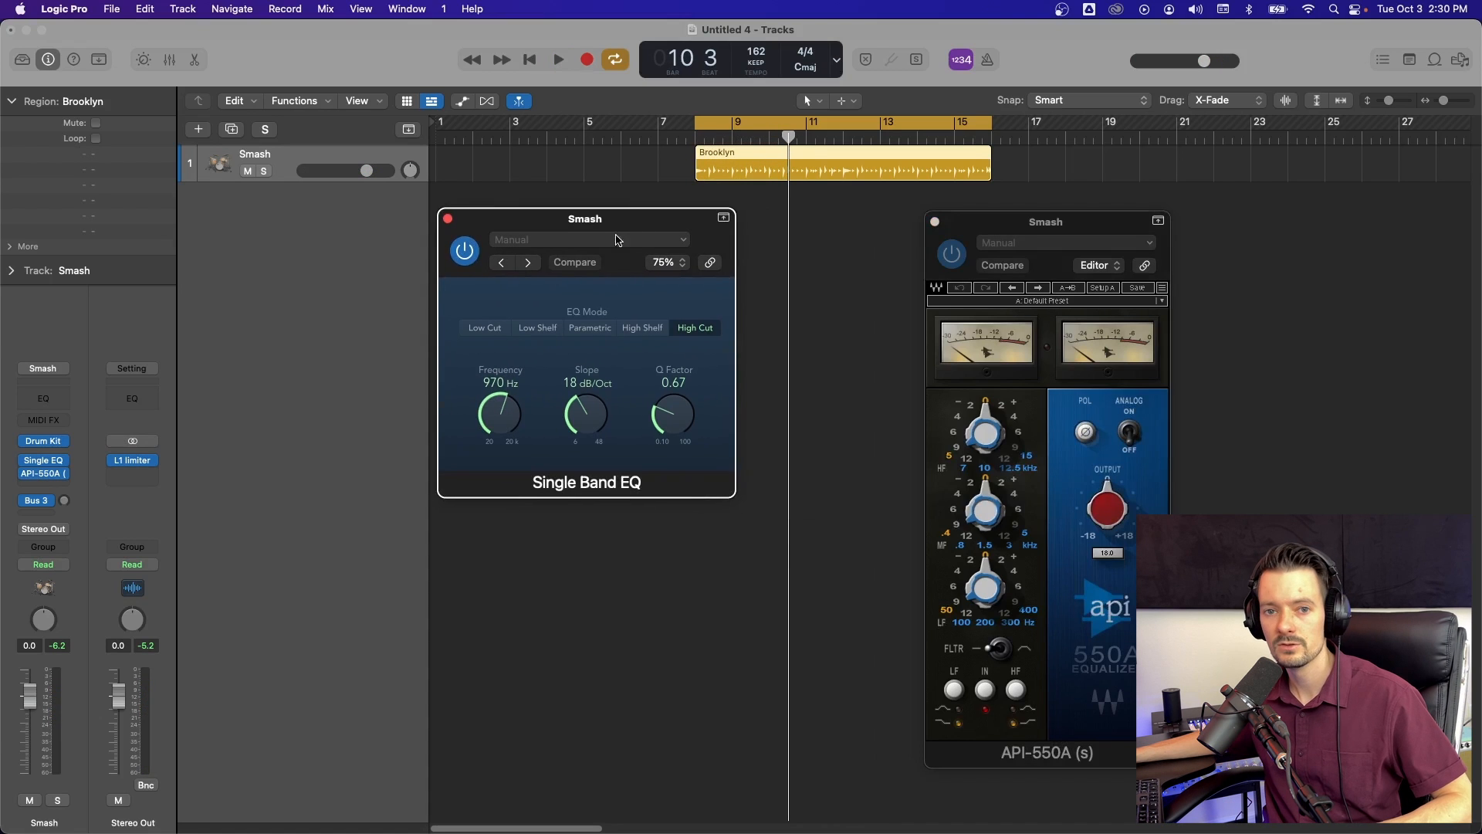
Set Low Cut mode, compare bypassed and active, tune cutoff to 210 Hz, close the API-550A window.
click(573, 261)
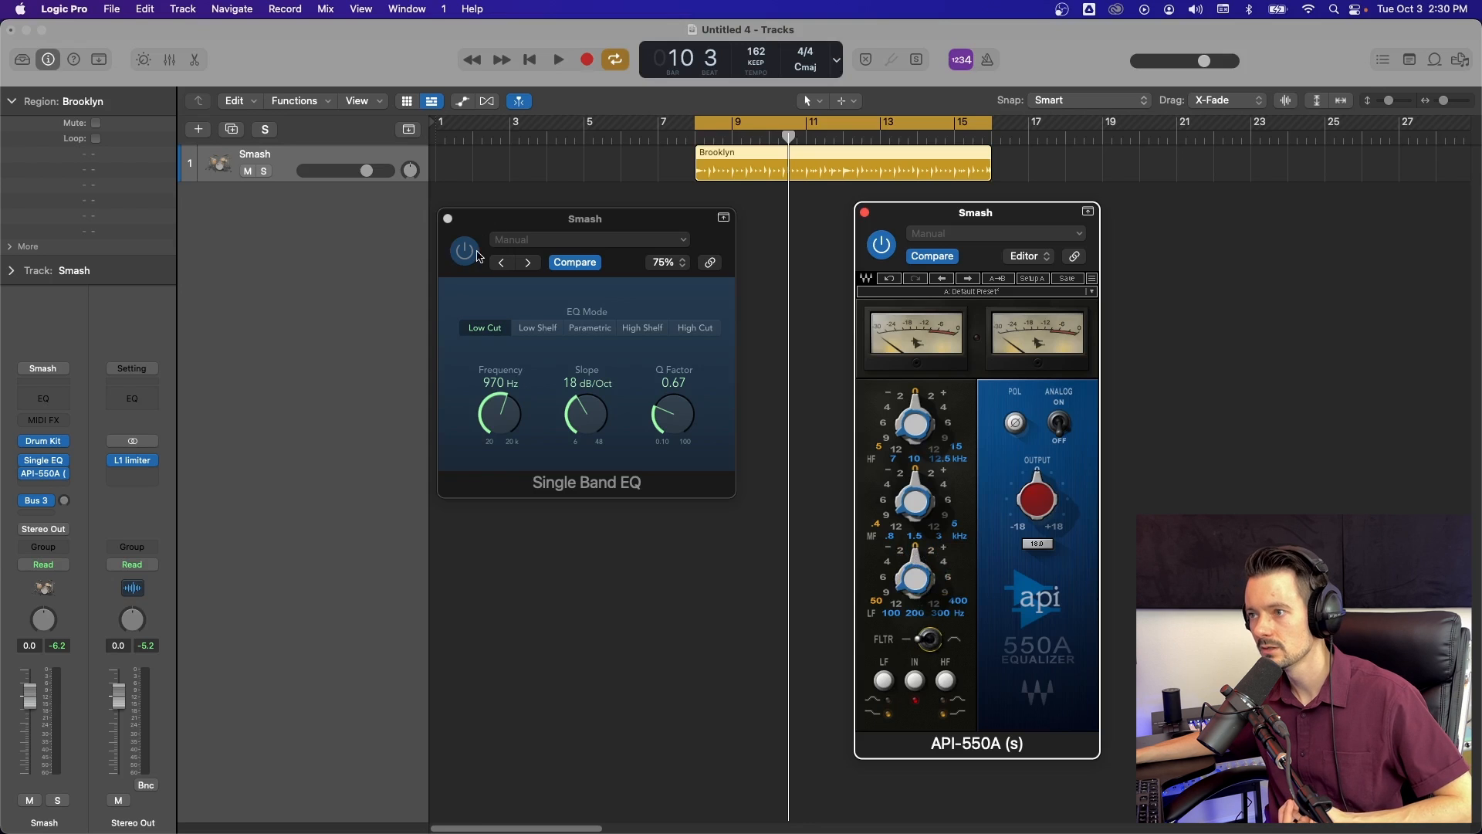
click(556, 59)
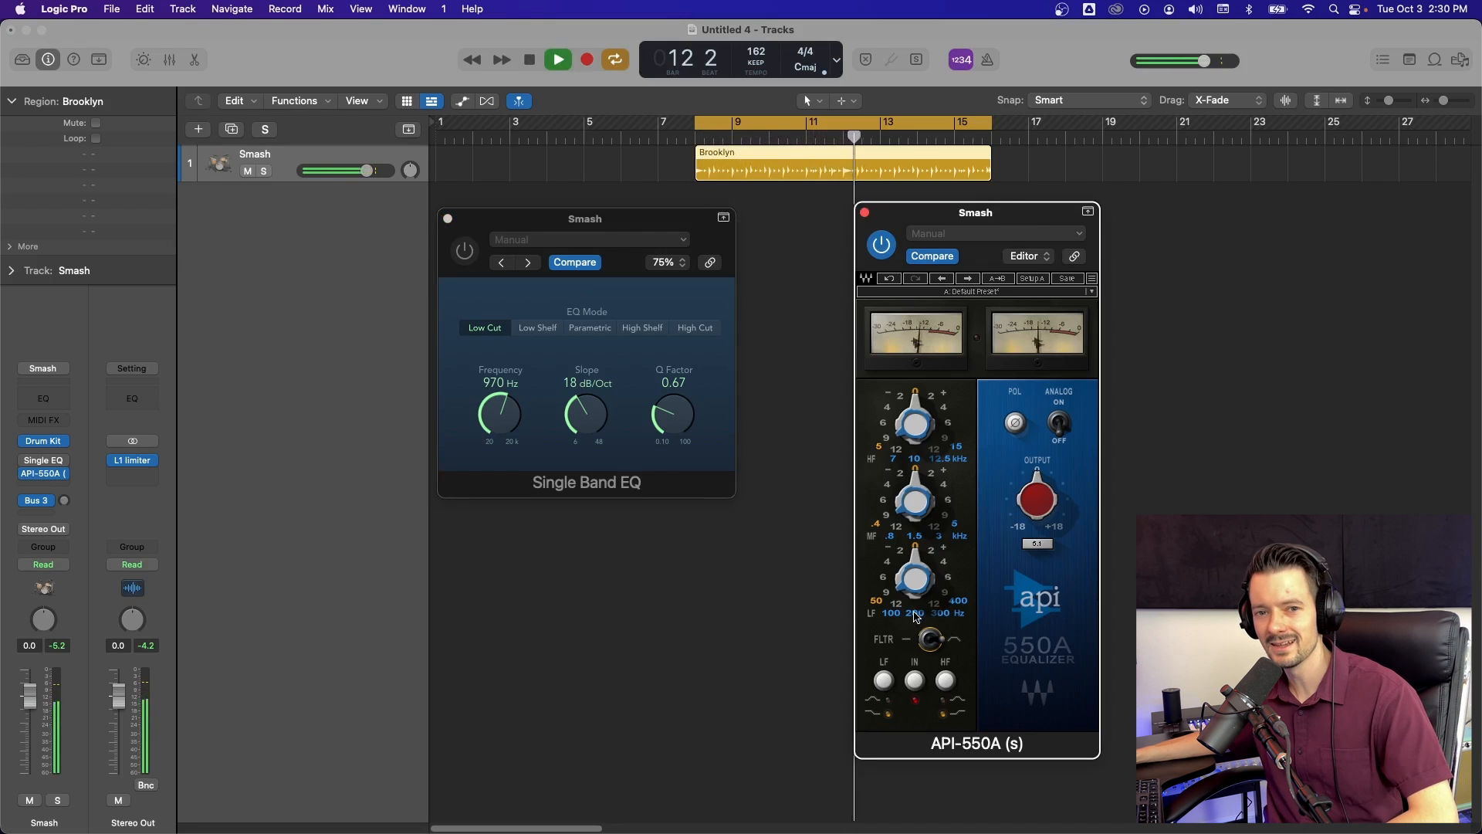
click(556, 59)
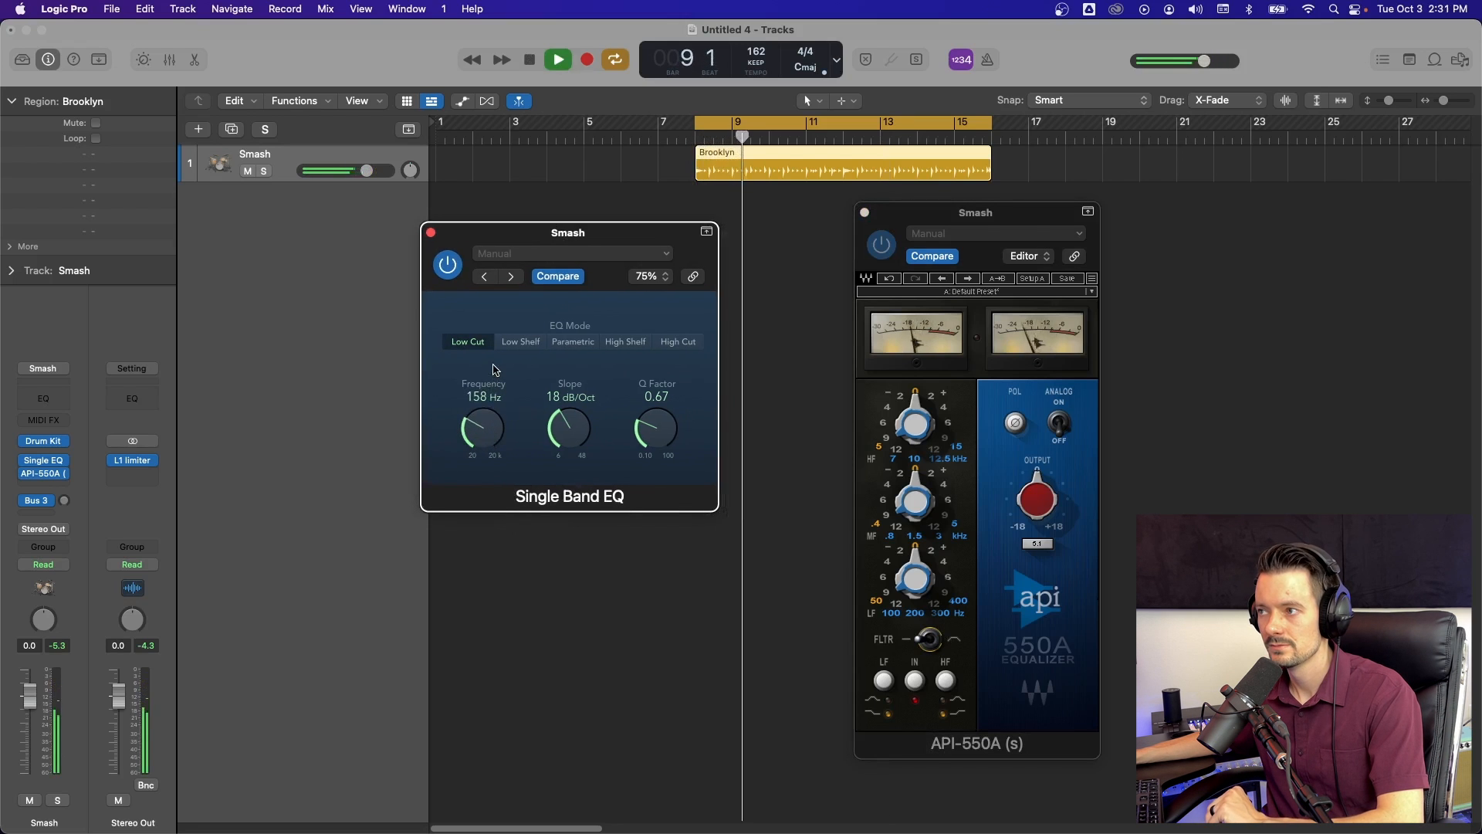
drag(481, 430, 487, 416)
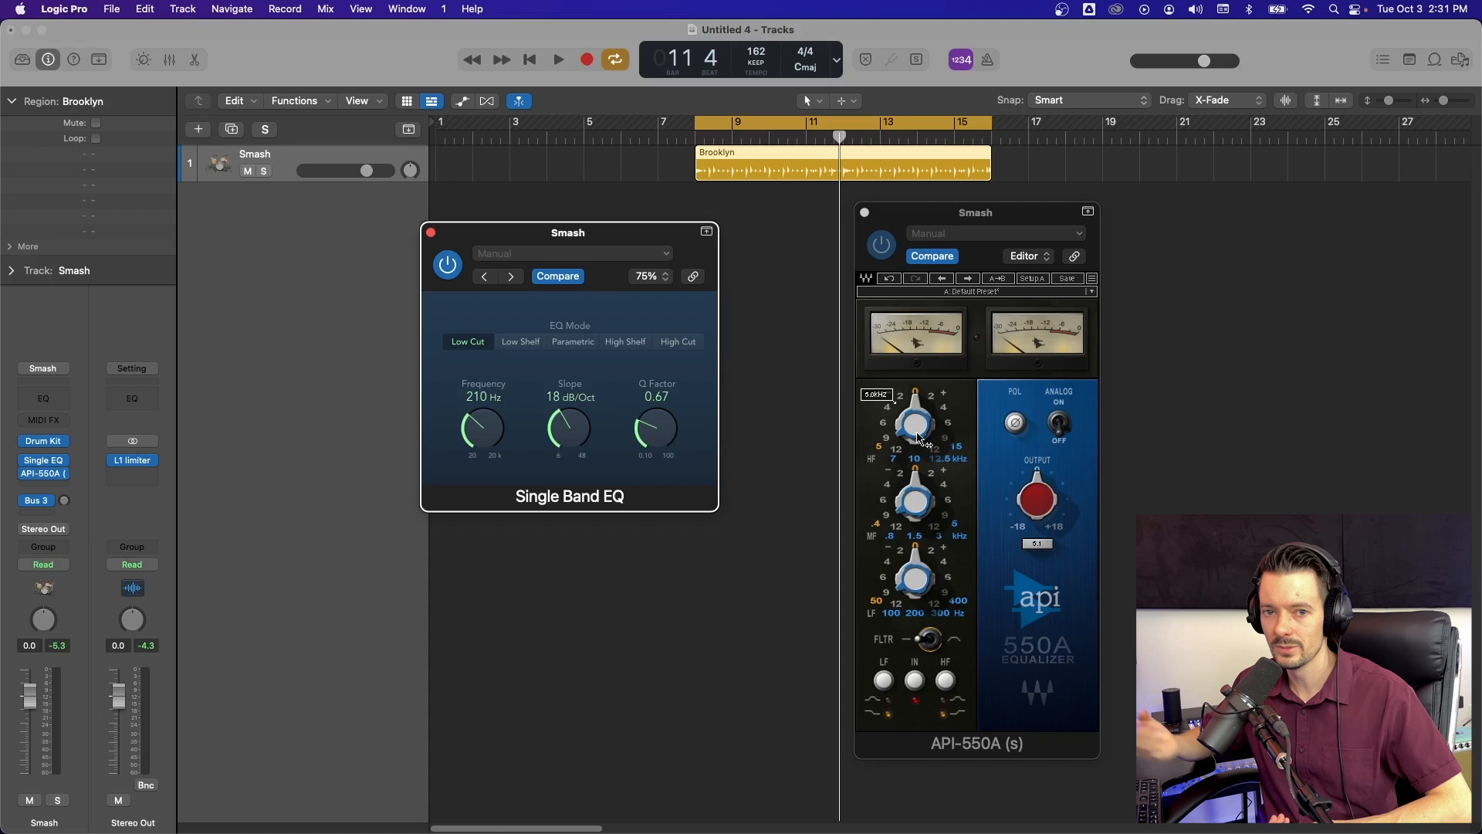
click(864, 210)
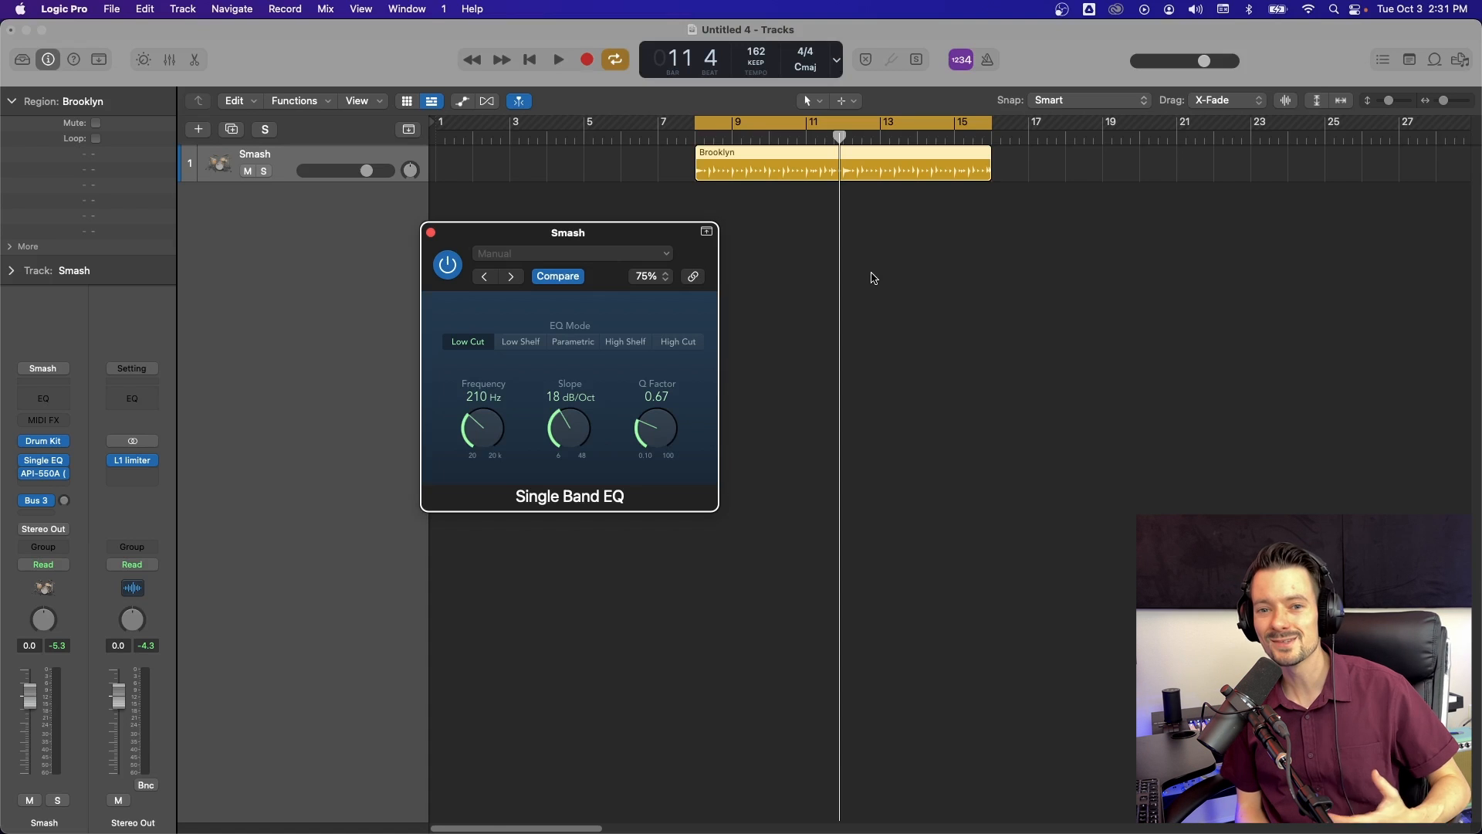